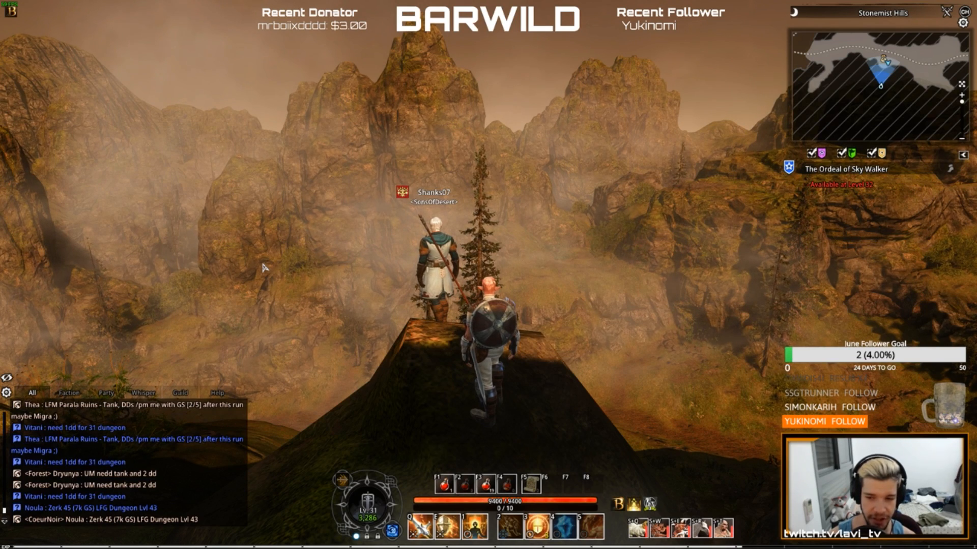
- Browse C: > Steam Library > Bless Online > Binaries > Win64 and pick the Bless executable as ReShade's target game
scroll("down", 3)
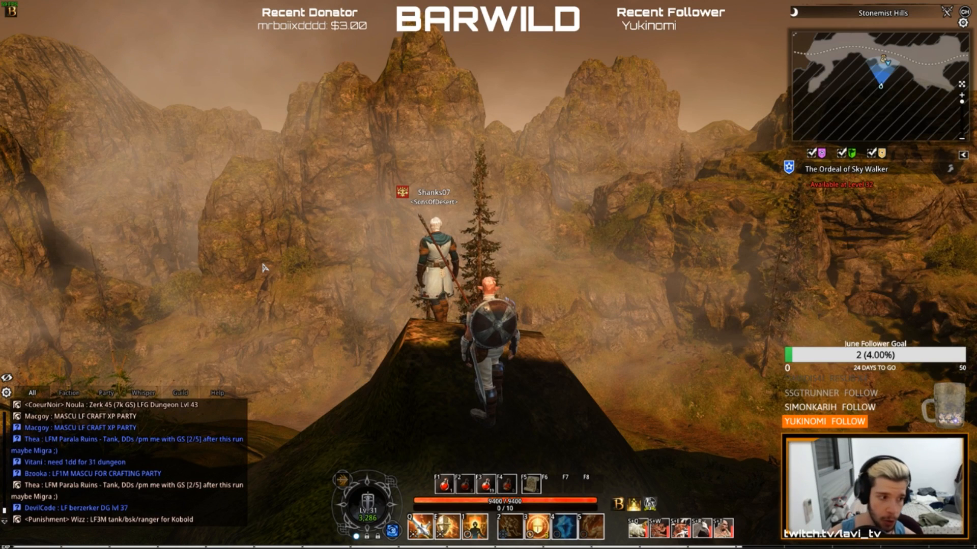
key("alt+tab")
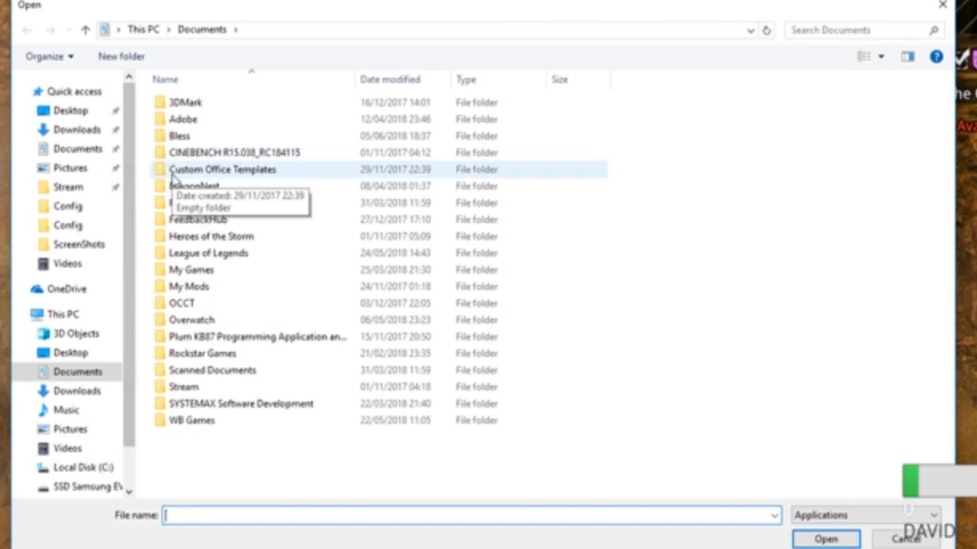
left_click(69, 468)
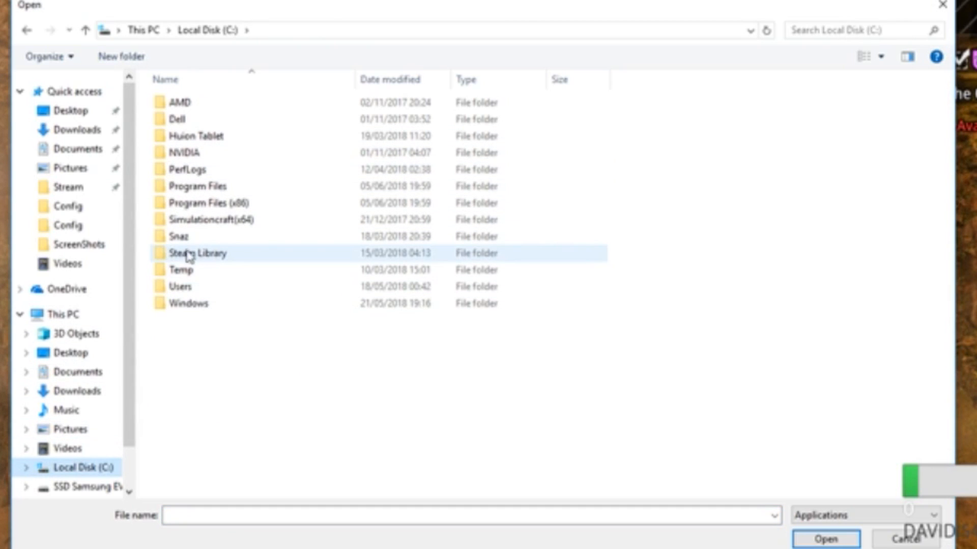
double_click(191, 253)
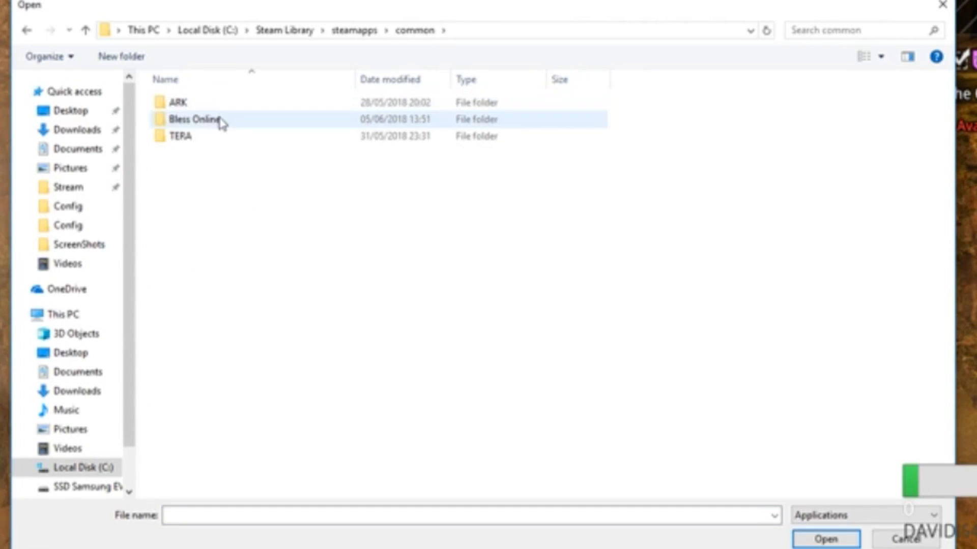
double_click(193, 120)
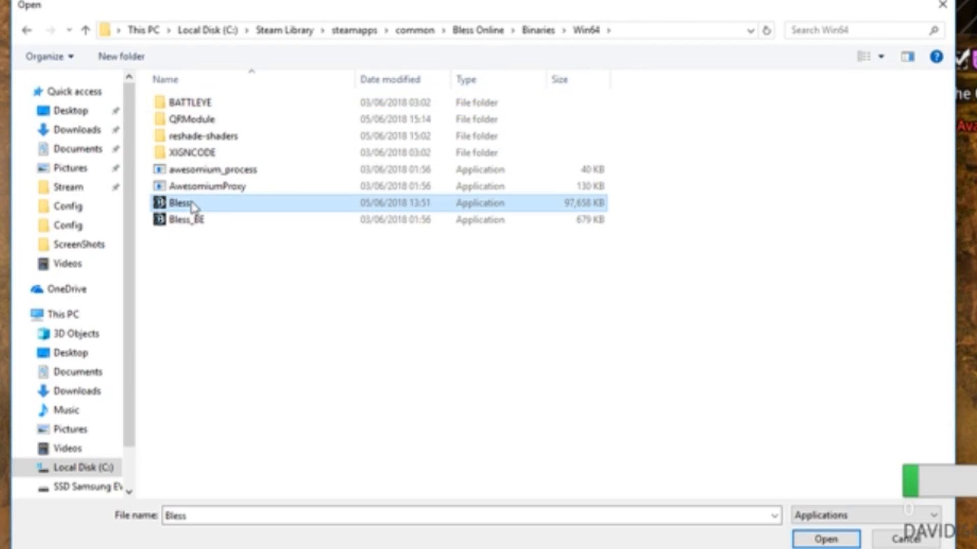
left_click(187, 220)
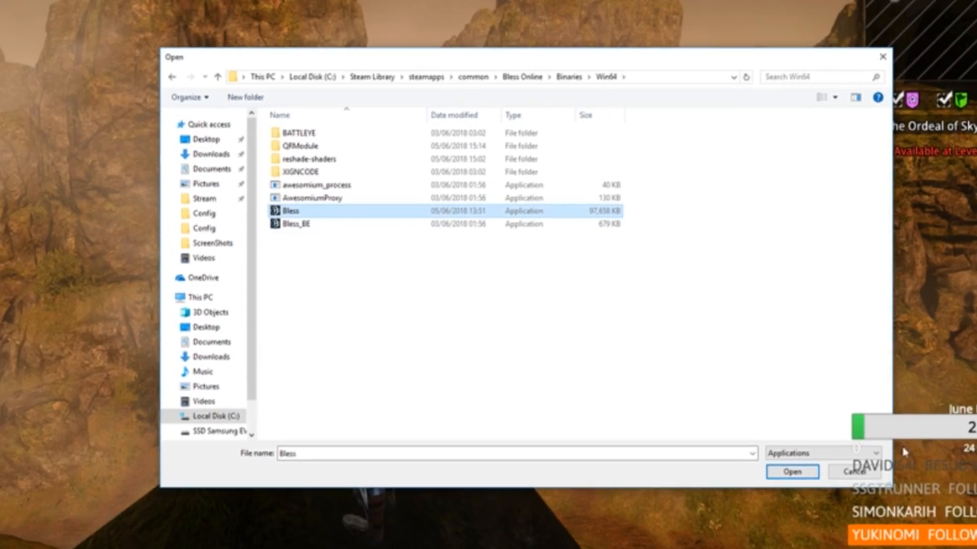
left_click(793, 472)
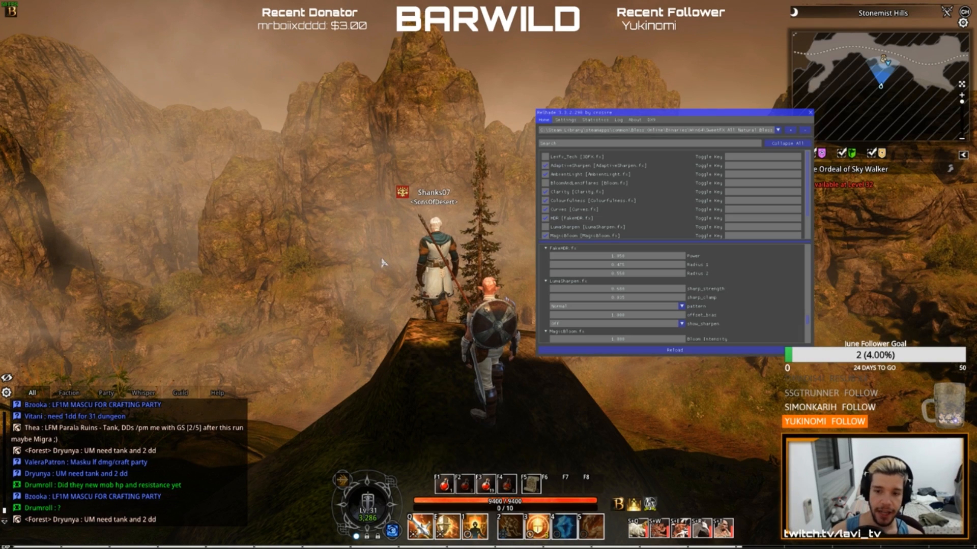
- Browse through steamapps to the game's reshade-shaders folder and view its README file
key("alt+tab")
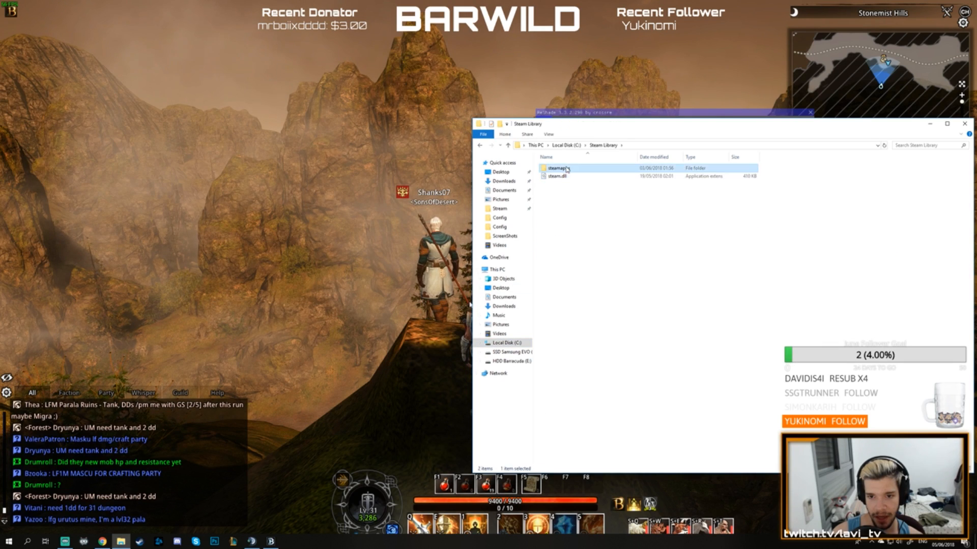
double_click(558, 169)
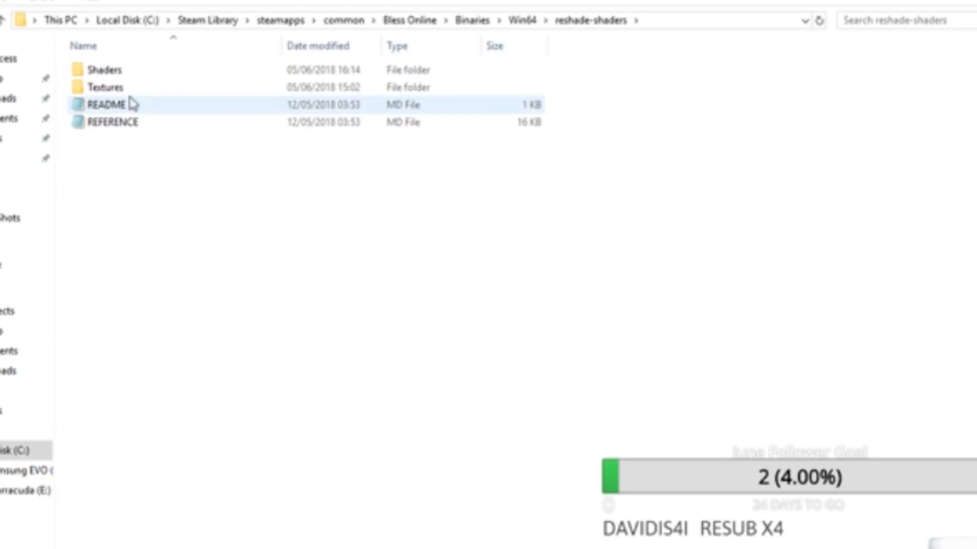
double_click(104, 71)
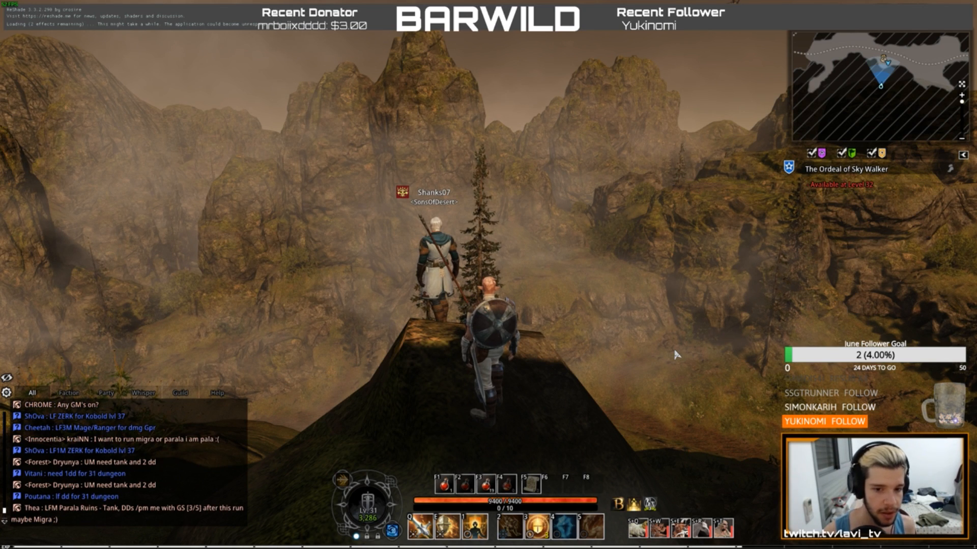
key("shift+f2")
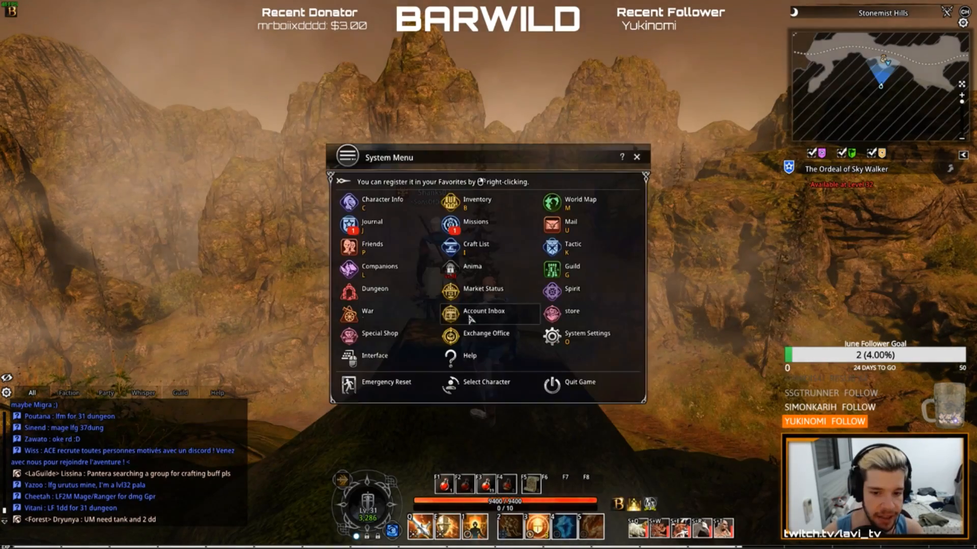
- Check the Account Inbox from the System Menu and dismiss the 'no pending item' notice
left_click(481, 312)
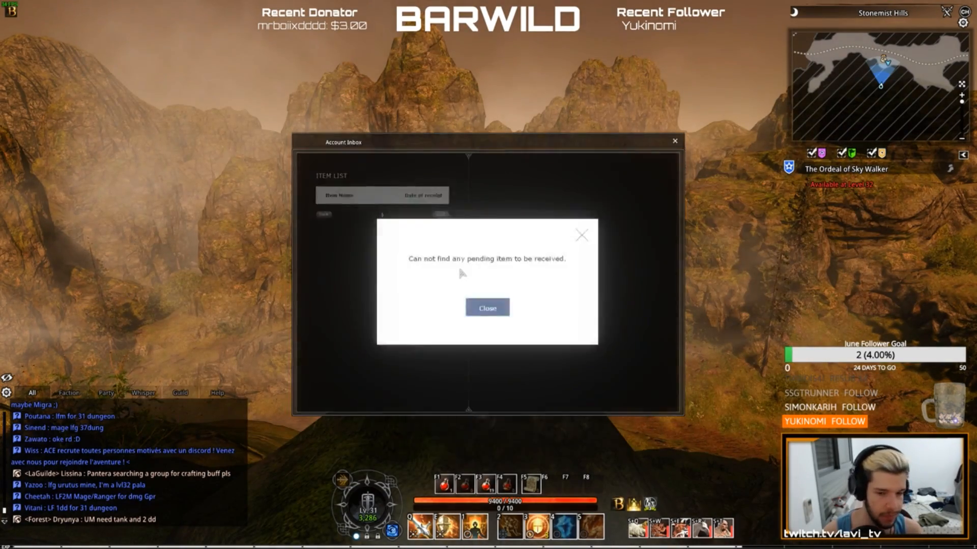
left_click(486, 307)
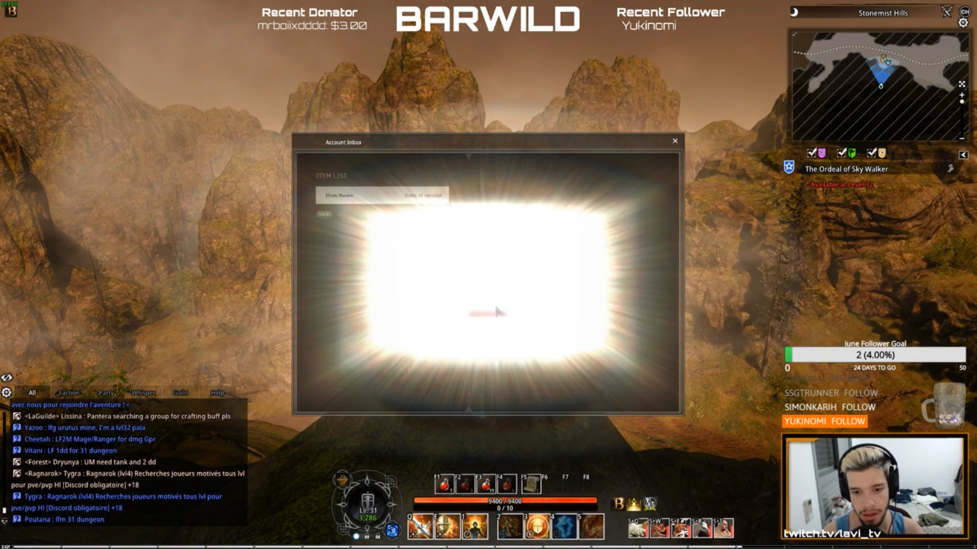
left_click(671, 140)
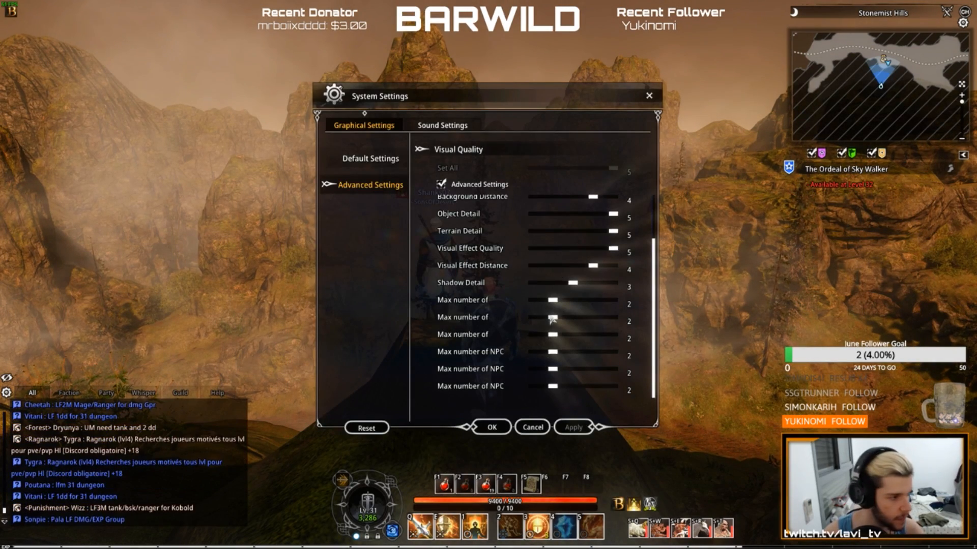
- Raise one of the 'Max number of' sliders in Advanced Settings and apply the change
left_click_drag(551, 303, 589, 303)
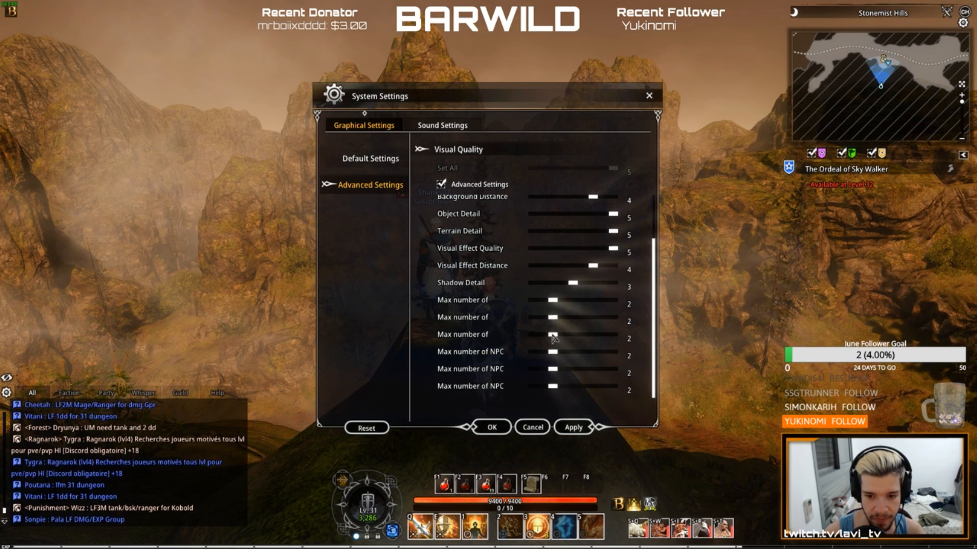
left_click(647, 96)
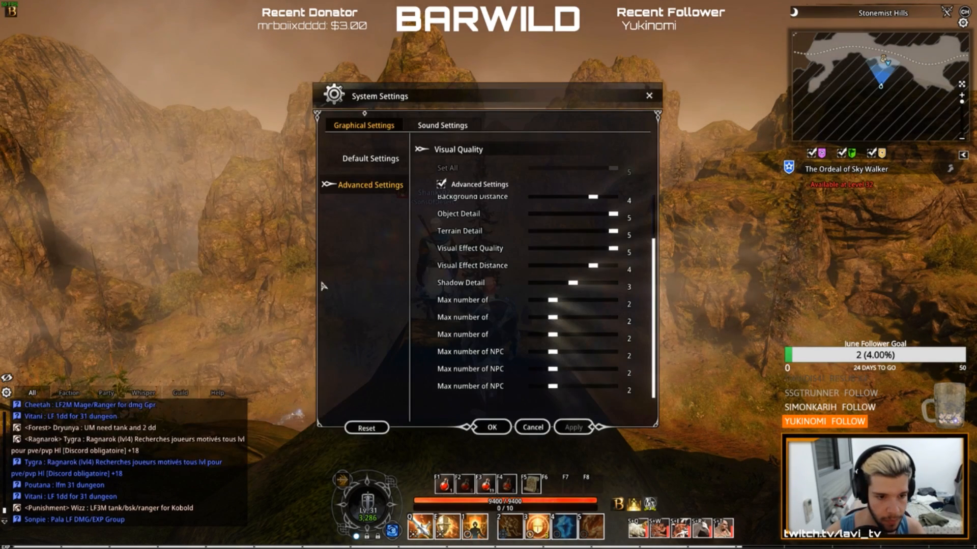
mouse_move(586, 285)
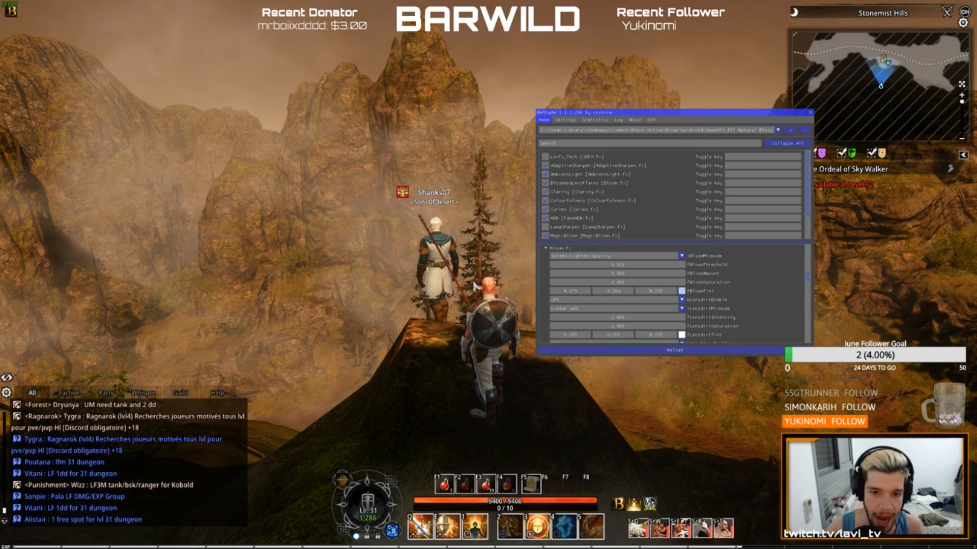
left_click(808, 126)
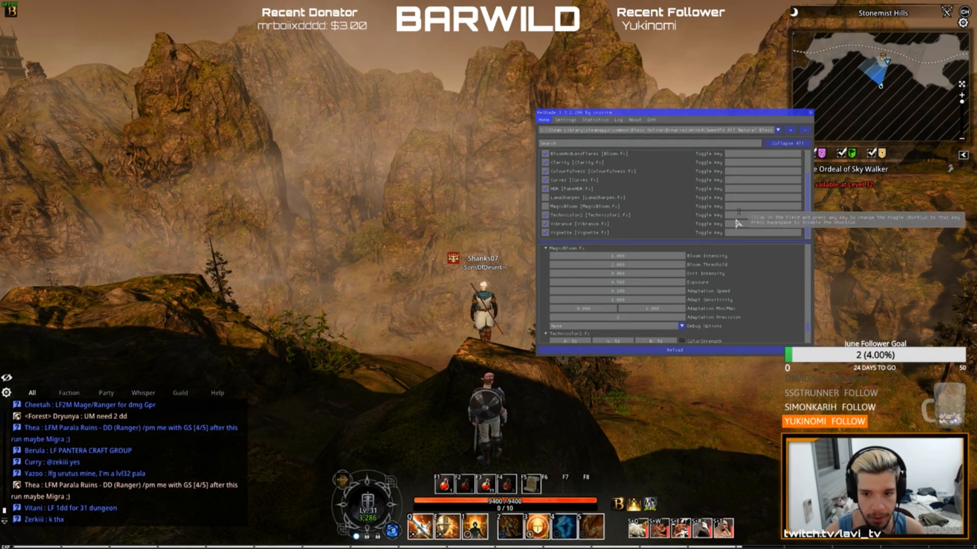
- Toggle the Vignette, MagicBloom and HDR effects on the Home tab to compare the scene
left_click(809, 124)
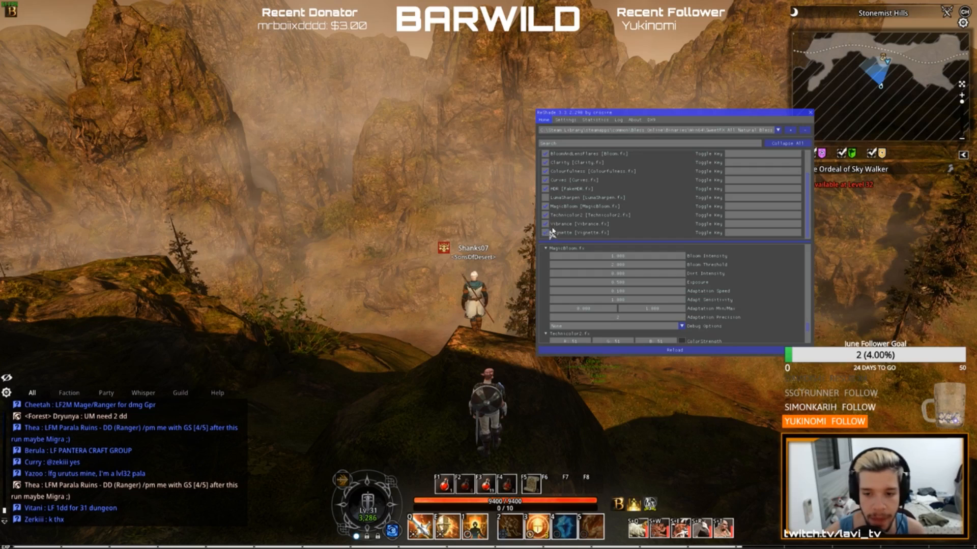
left_click(544, 215)
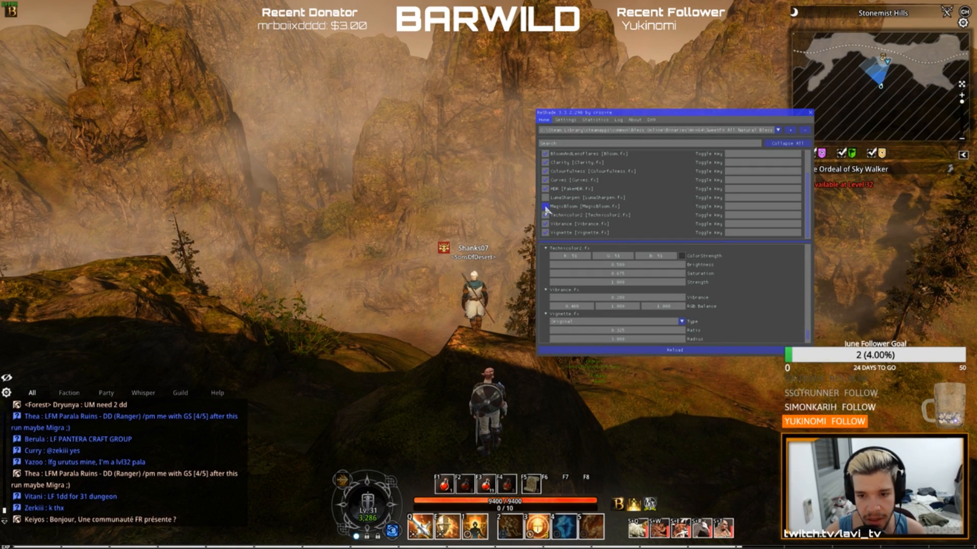
left_click(544, 202)
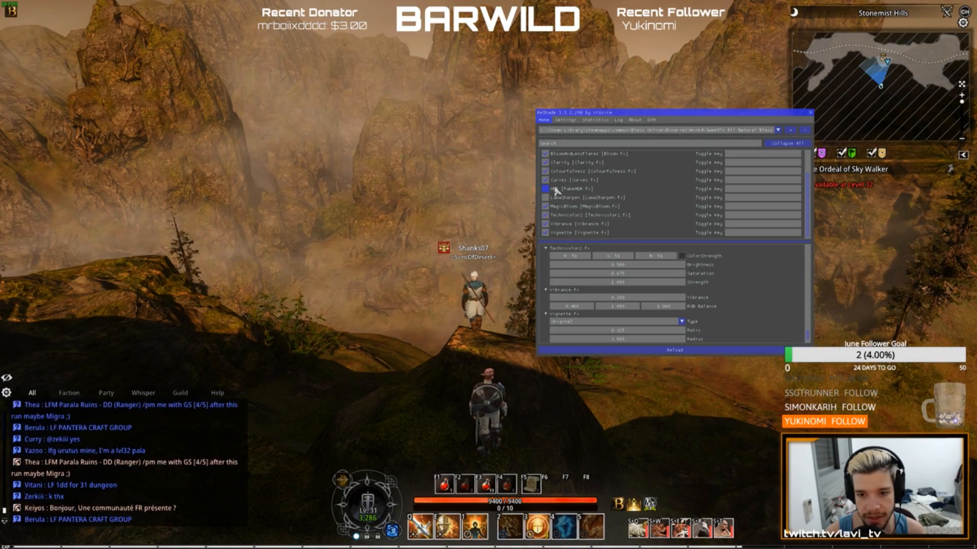
left_click(545, 189)
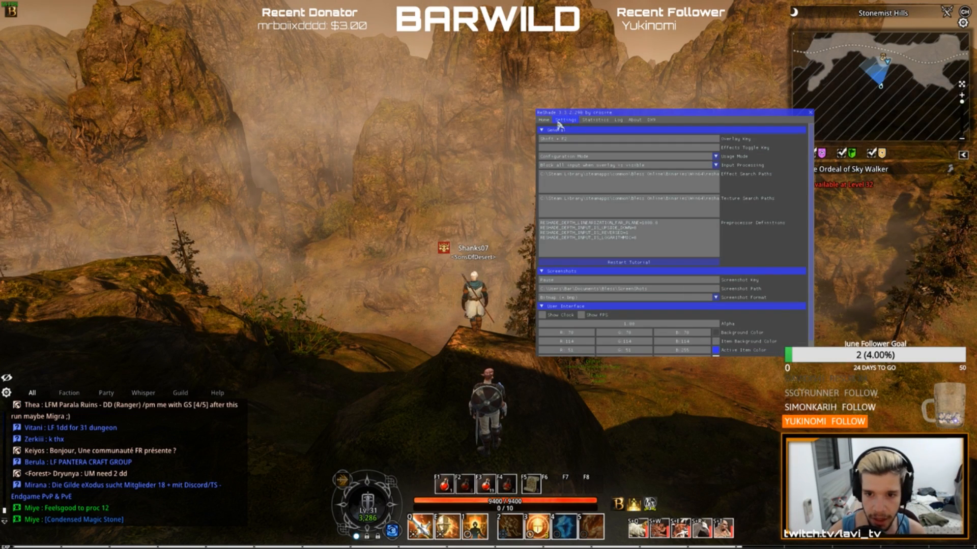
- Return to the effects list and browse the available presets, keeping the current one
left_click(543, 120)
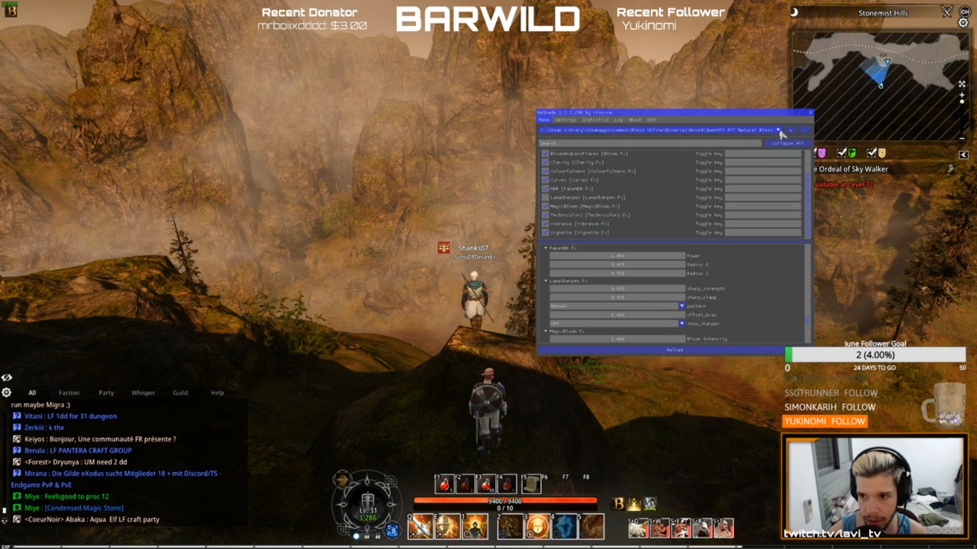
left_click(784, 131)
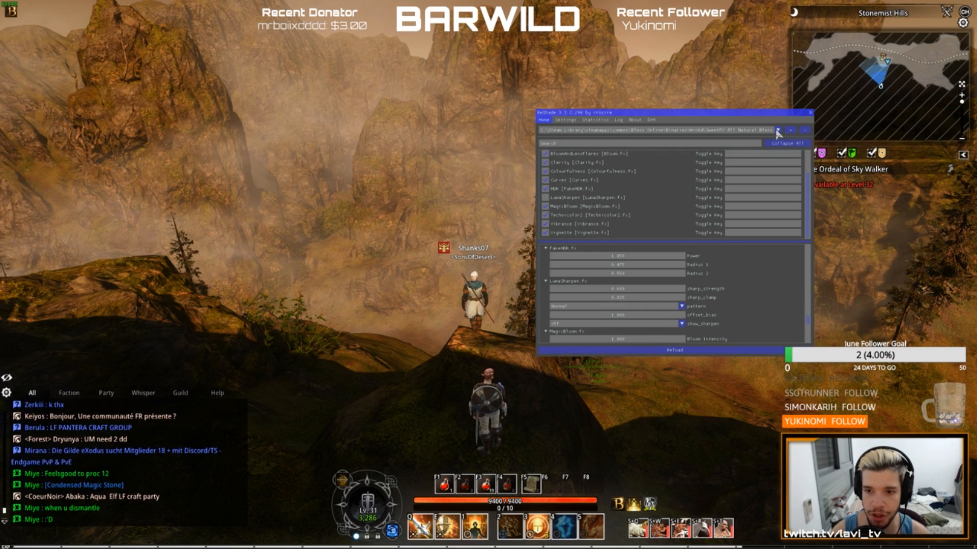
left_click(779, 131)
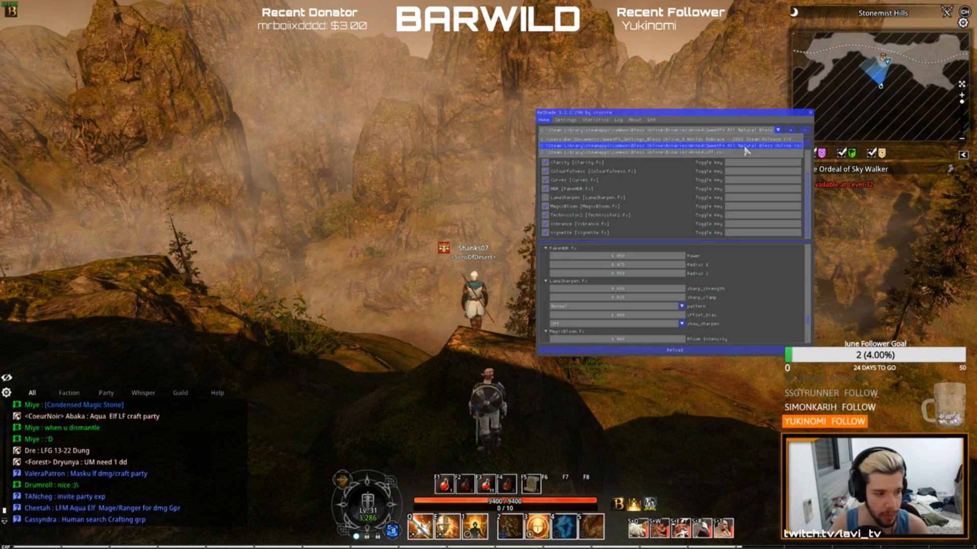
left_click(567, 120)
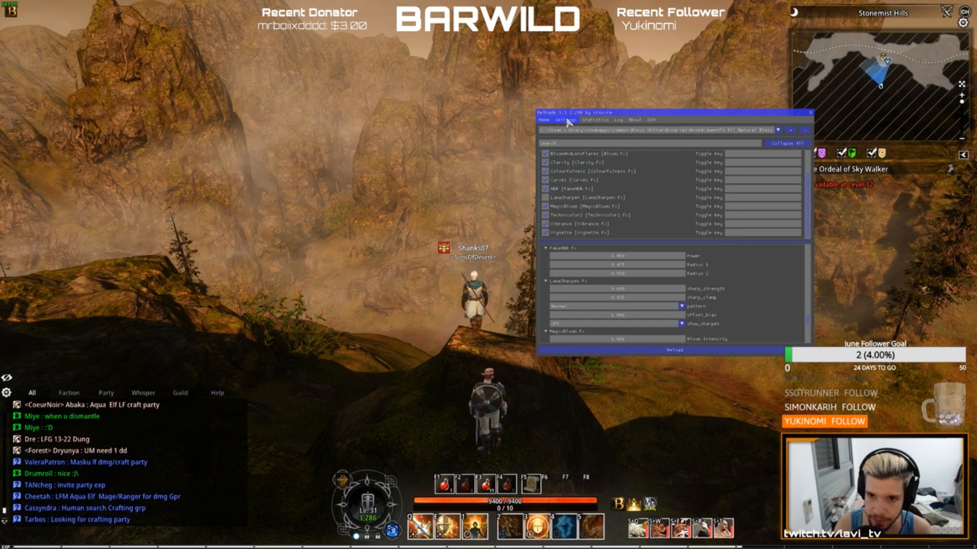
- Review the Settings, Statistics, About and Log pages, ending on the performance summary with loaded textures
left_click(562, 120)
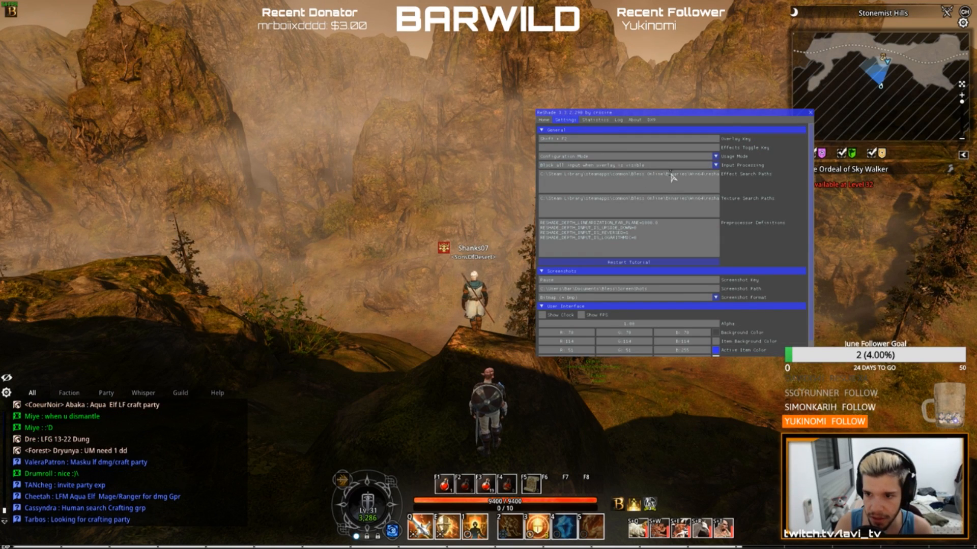
left_click(594, 120)
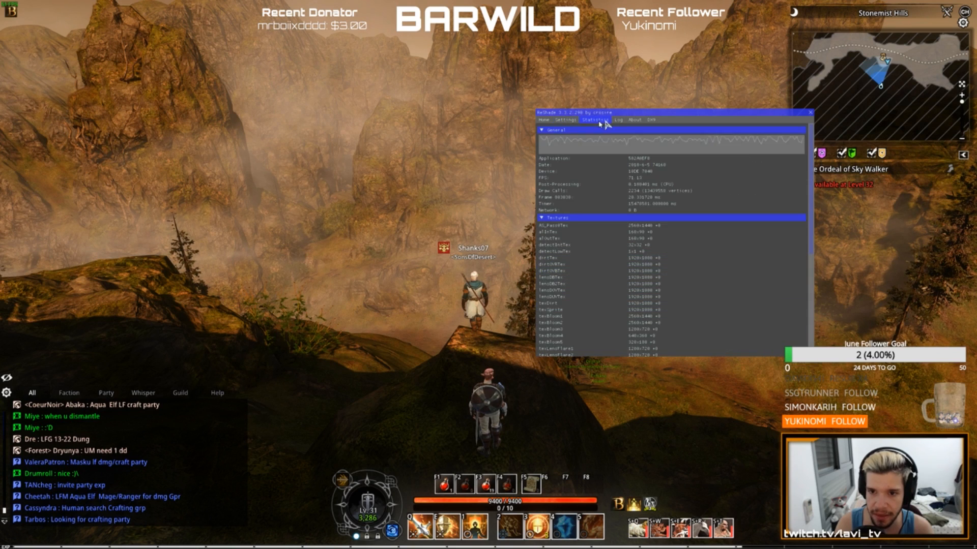
left_click(633, 120)
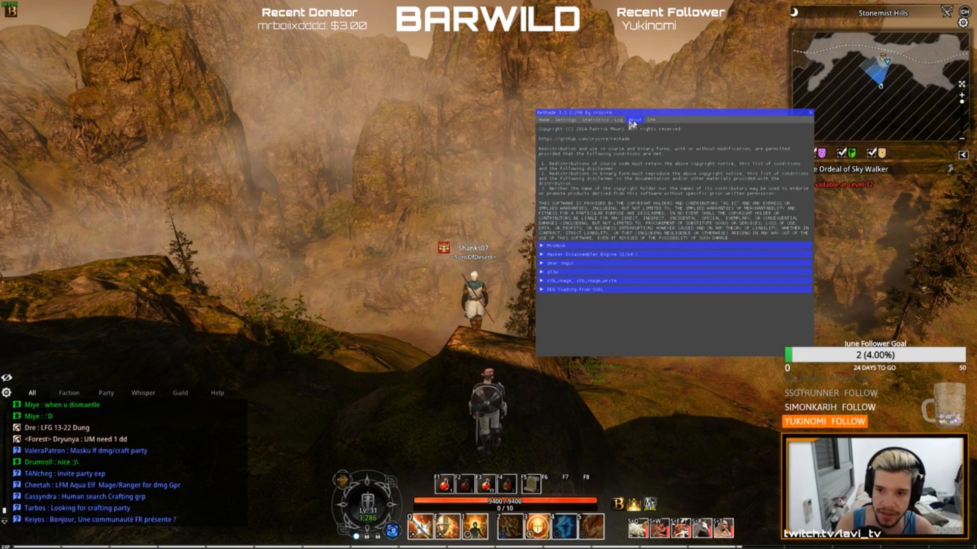
left_click(616, 120)
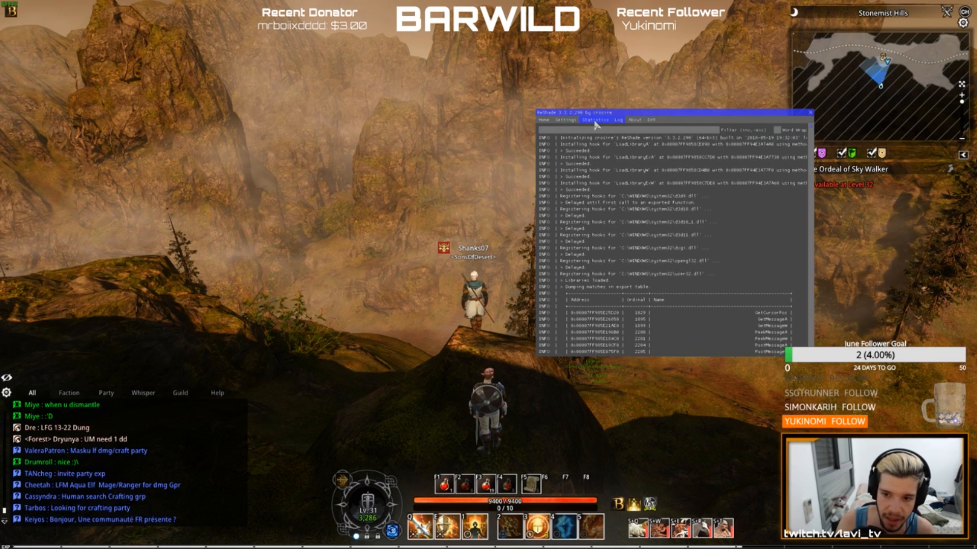
left_click(566, 120)
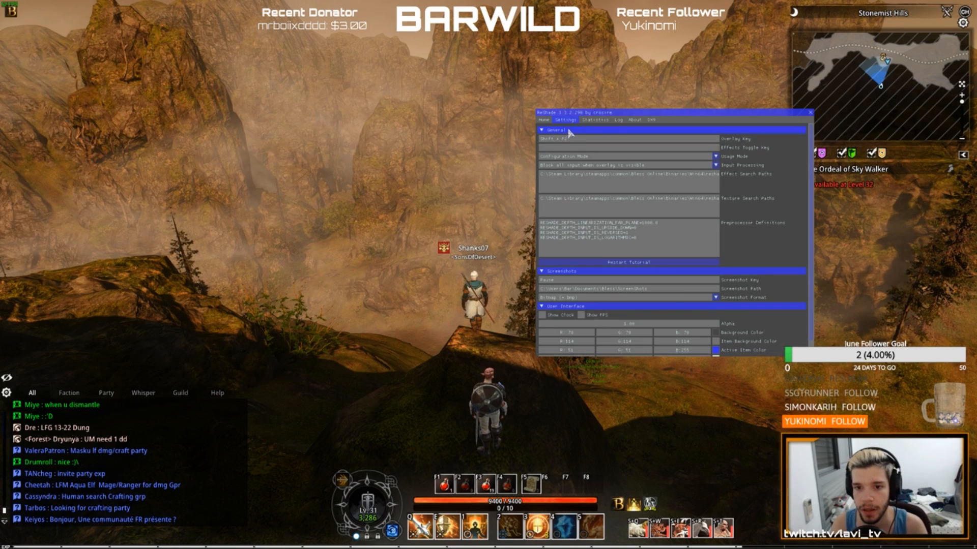
left_click(543, 120)
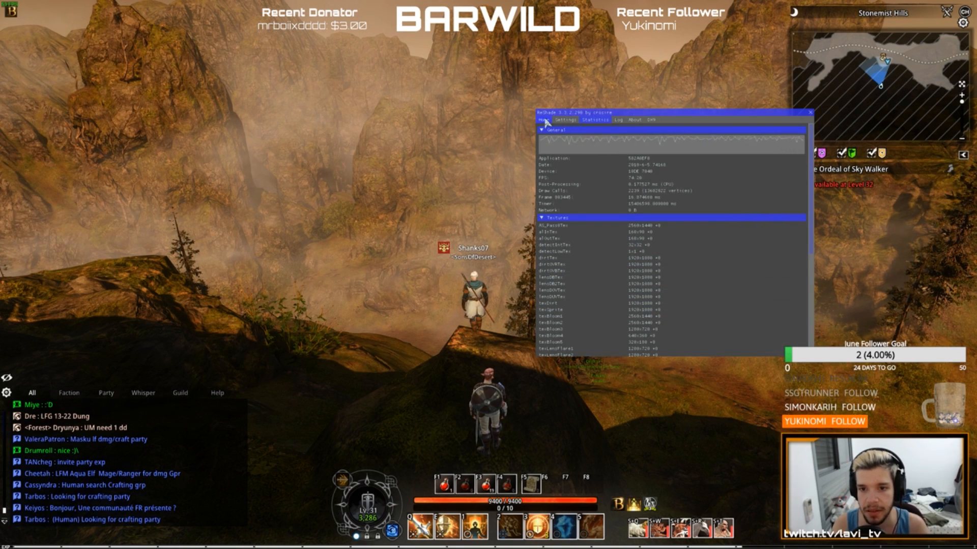
left_click(808, 112)
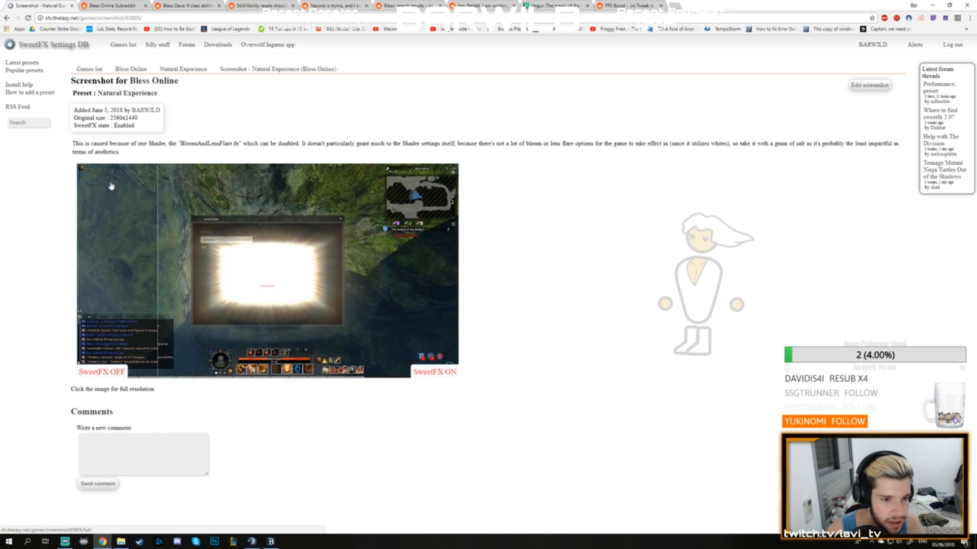
- View the valley and moonlit night before-and-after screenshots of the Natural Experience preset, returning to its page each time
left_click(183, 69)
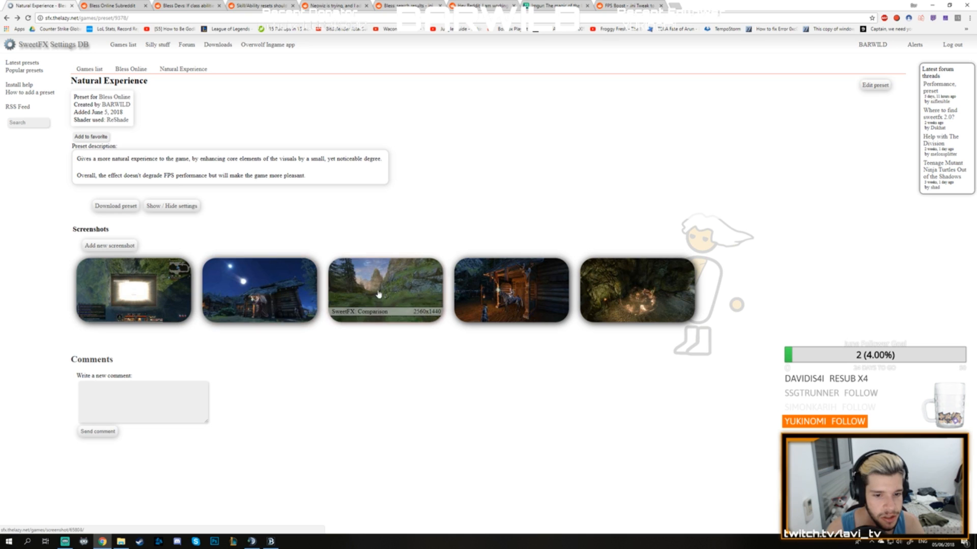
left_click(385, 295)
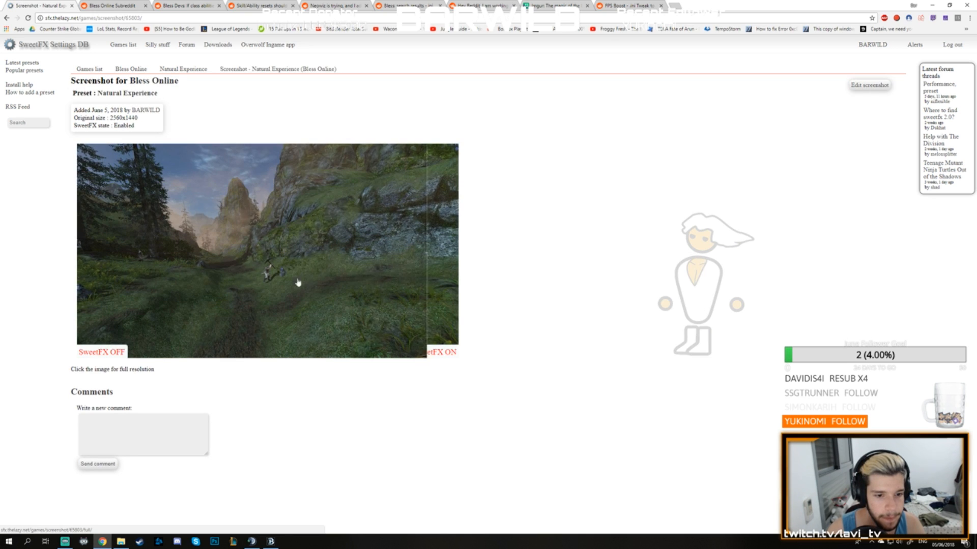
left_click(184, 69)
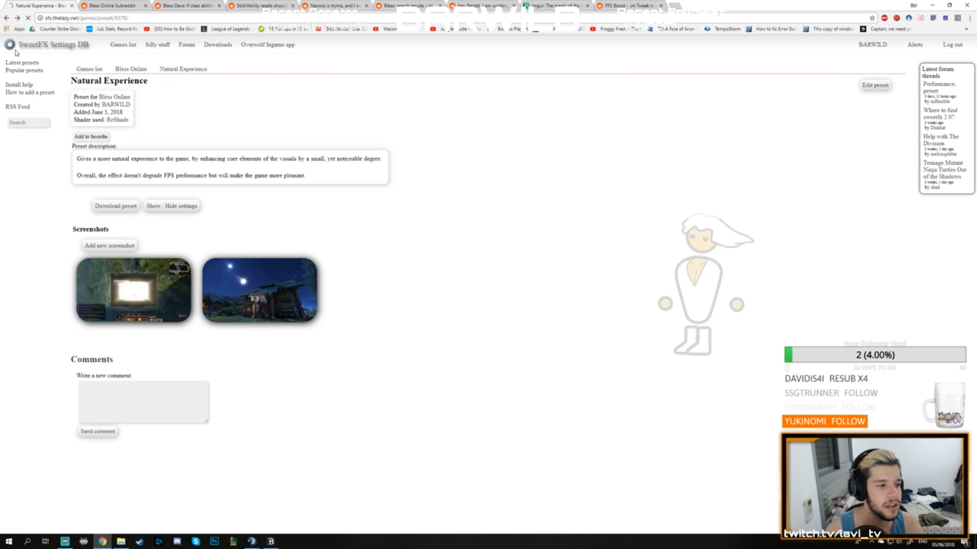
left_click(261, 298)
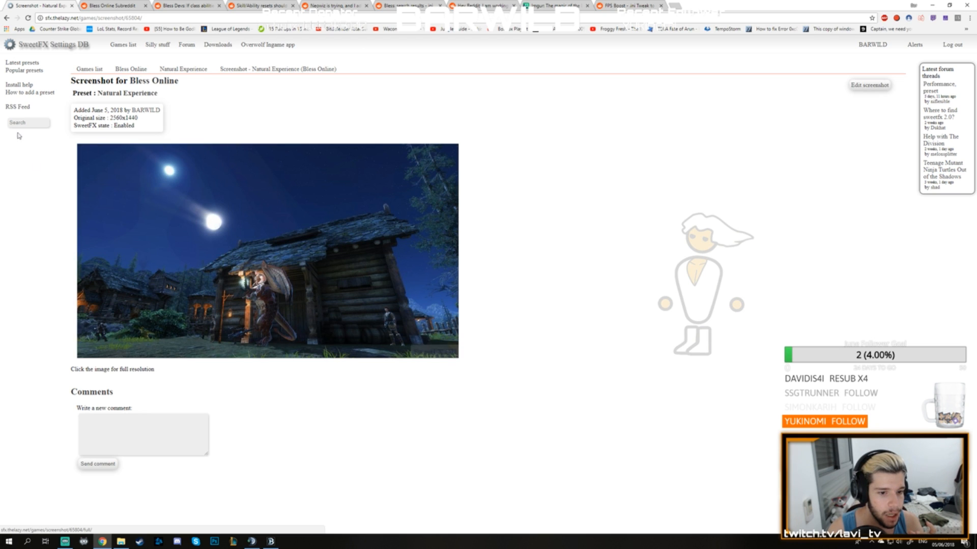
left_click(183, 69)
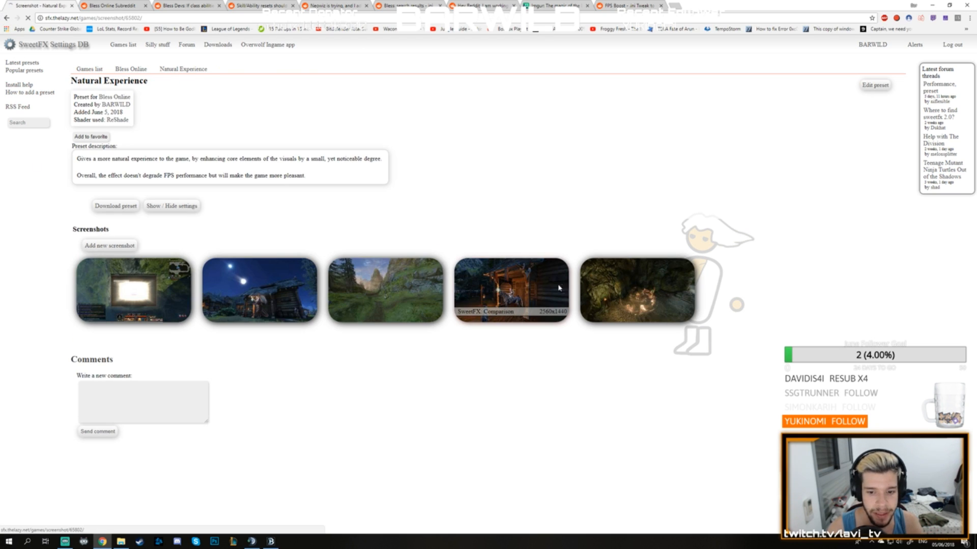
left_click(511, 295)
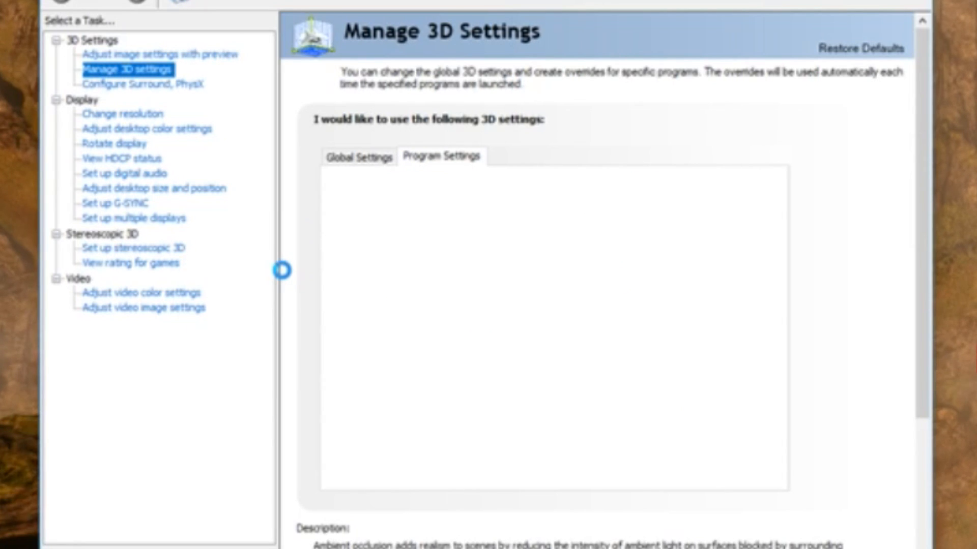
- Choose Bless (bless.exe) as the program to customize in Manage 3D Settings' Program Settings
left_click(442, 156)
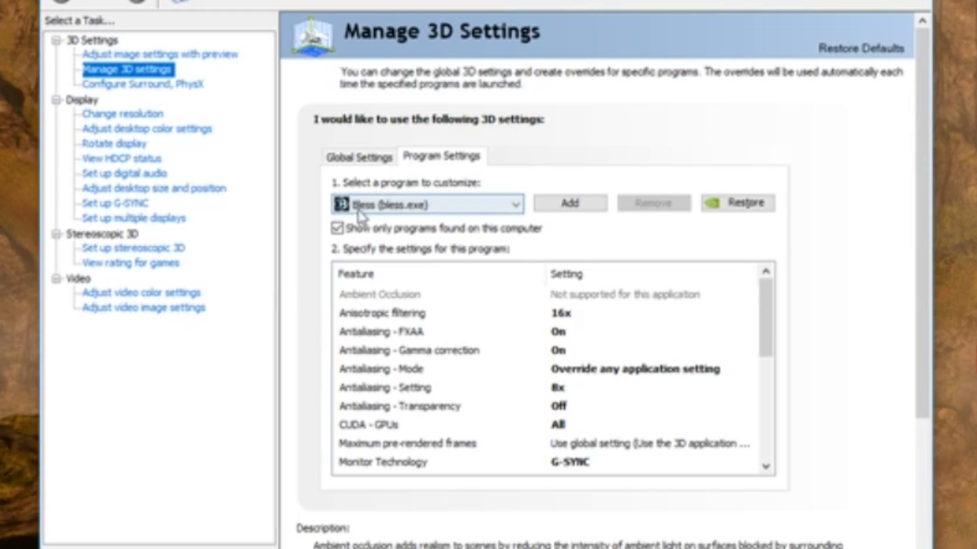
left_click(513, 203)
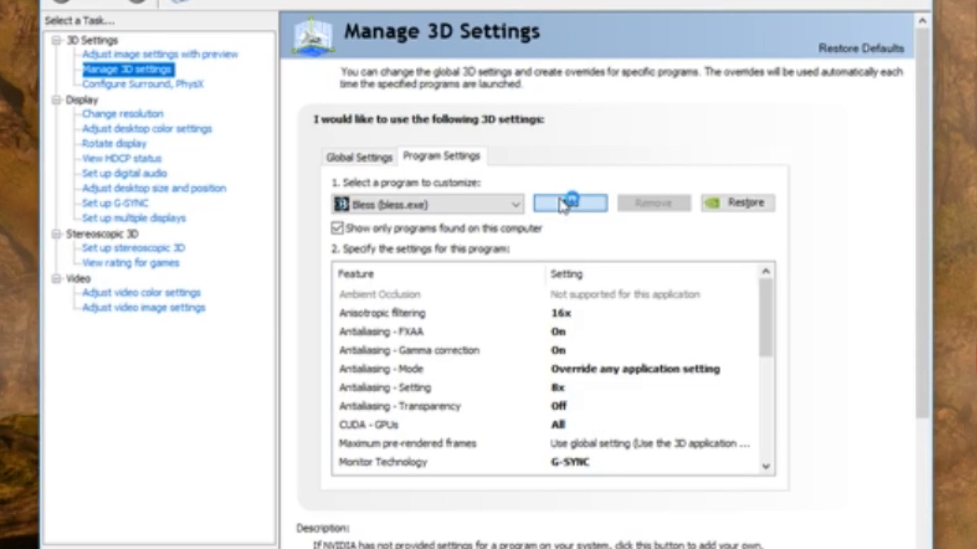
mouse_move(560, 229)
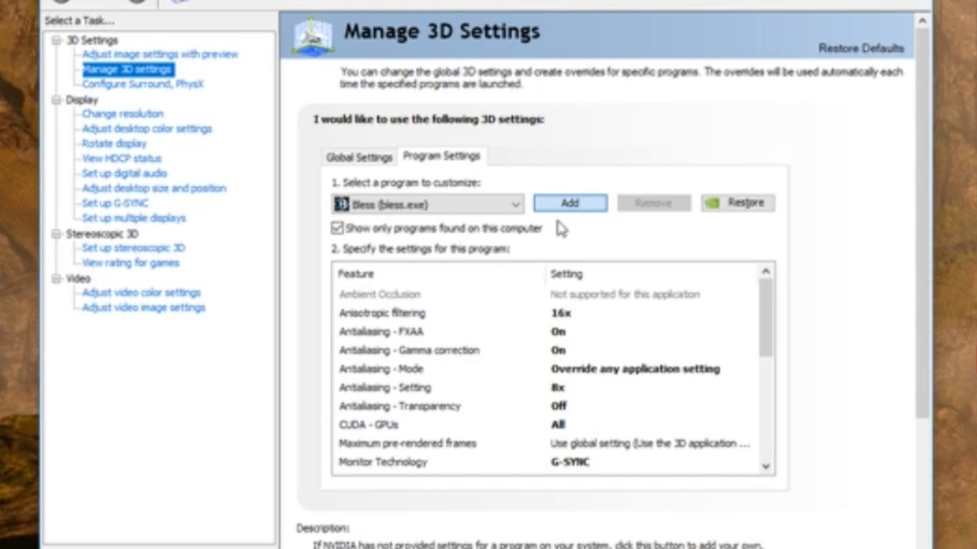
mouse_move(401, 196)
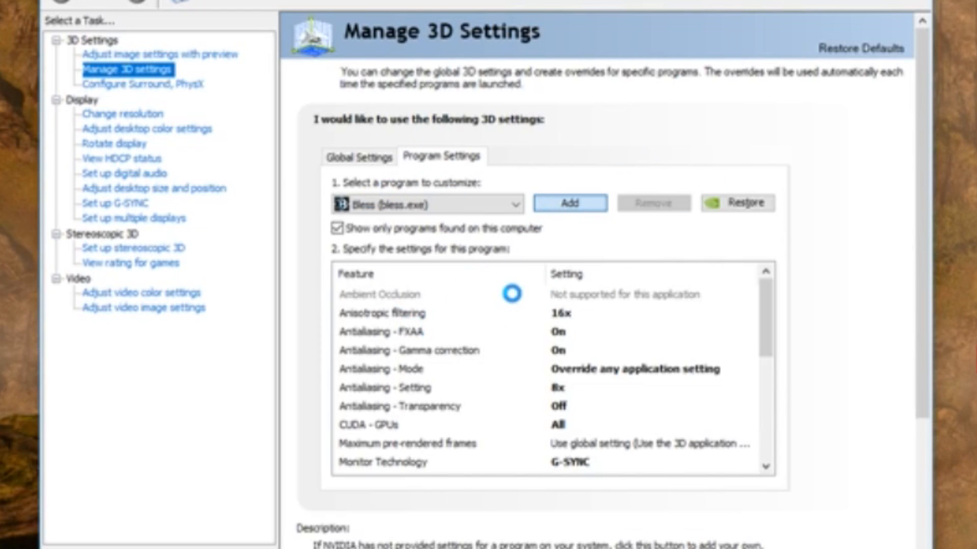
left_click(569, 202)
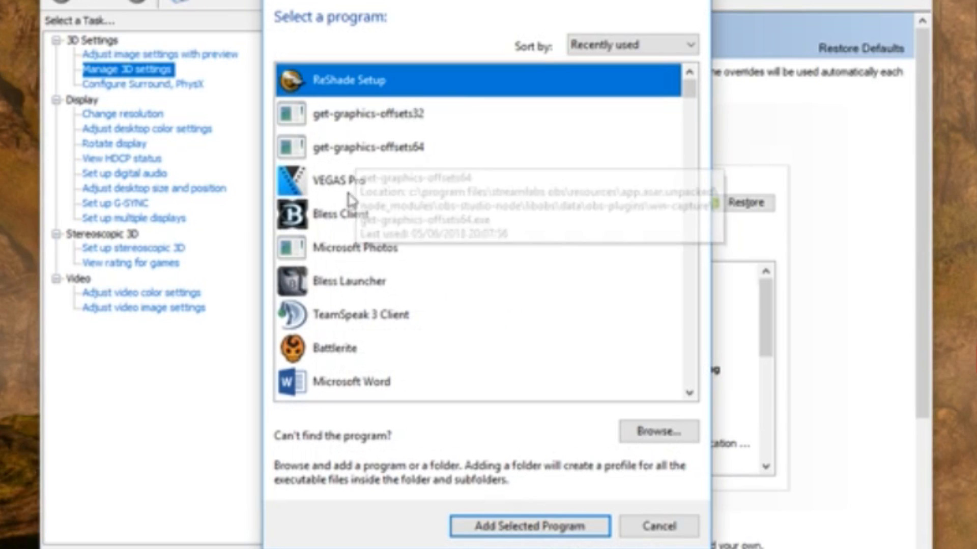
mouse_move(348, 219)
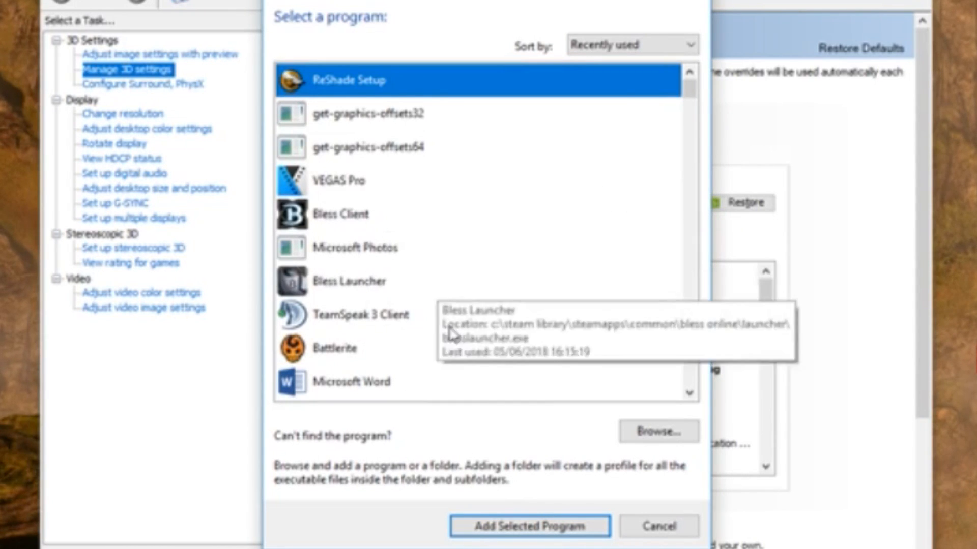
left_click(530, 539)
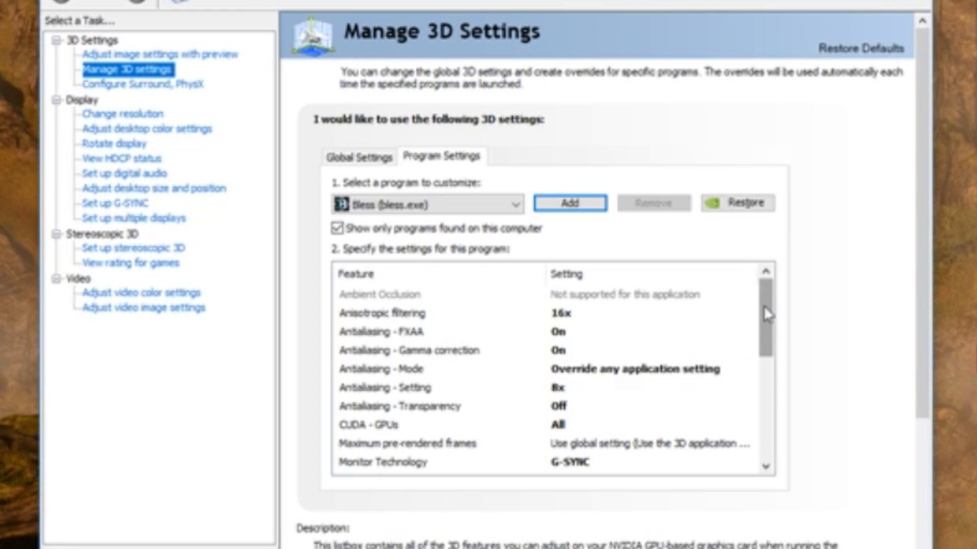
- Inspect Anisotropic filtering and scroll down through the bless.exe feature list
left_click(380, 313)
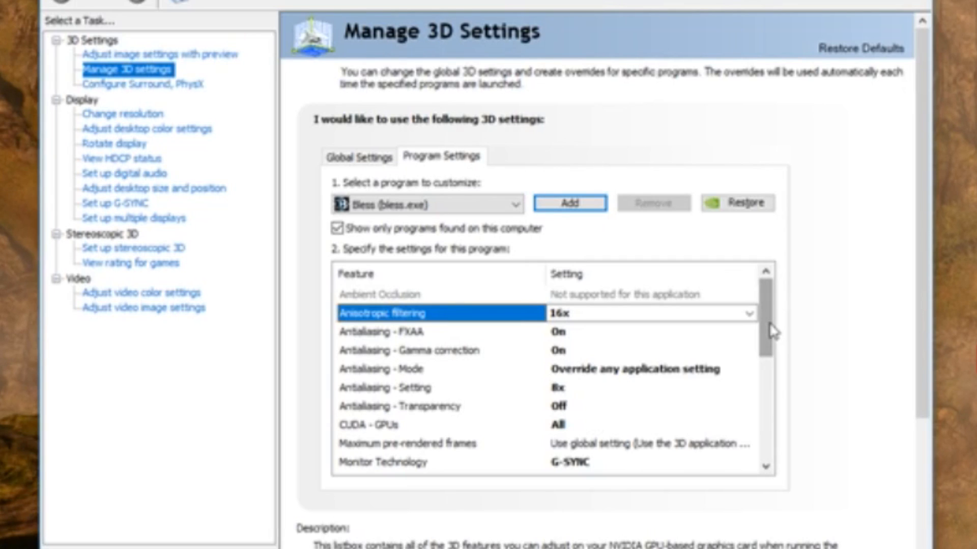
scroll("down", 3)
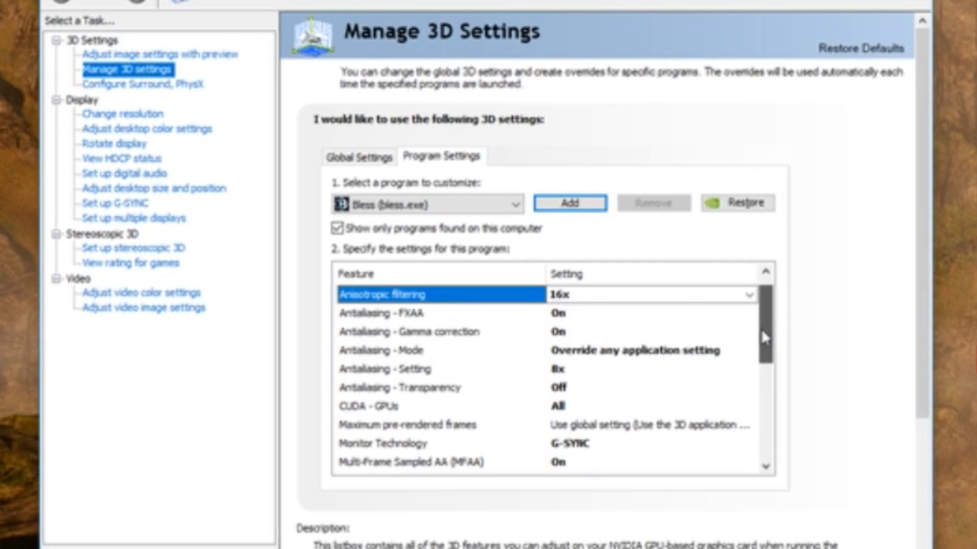
scroll("down", 3)
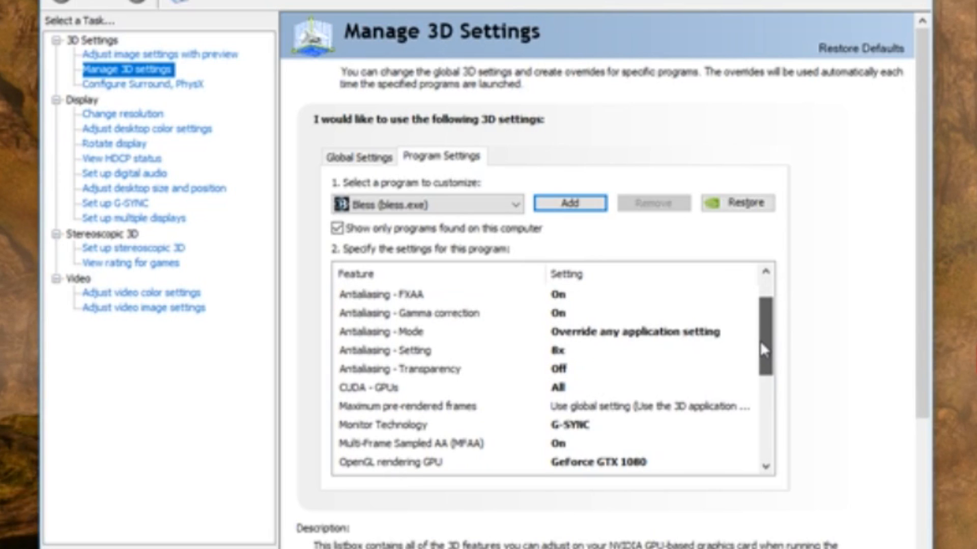
scroll("down", 3)
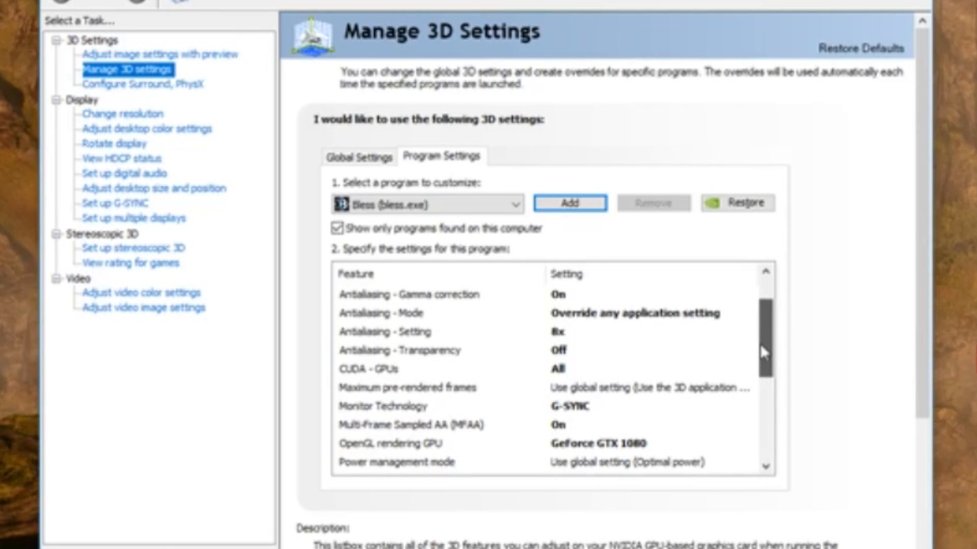
scroll("down", 3)
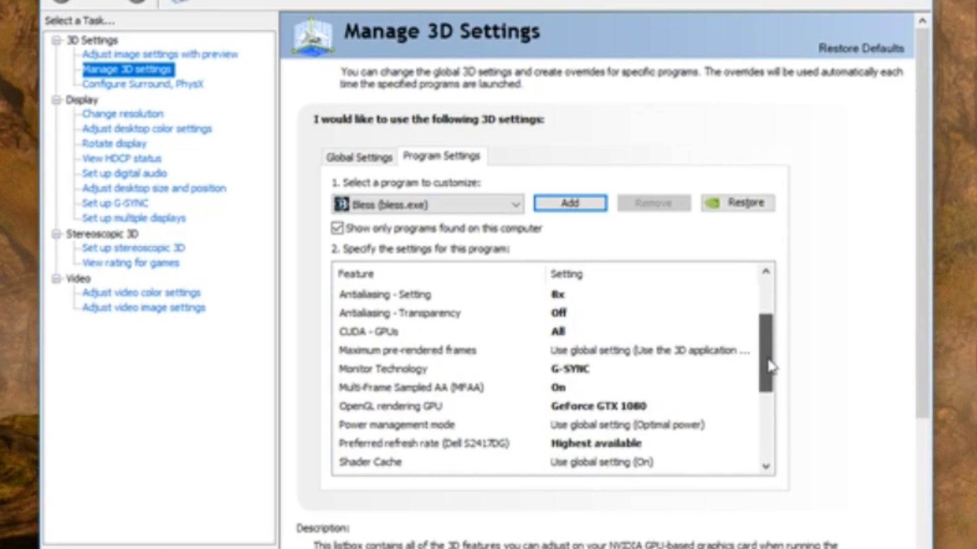
scroll("down", 3)
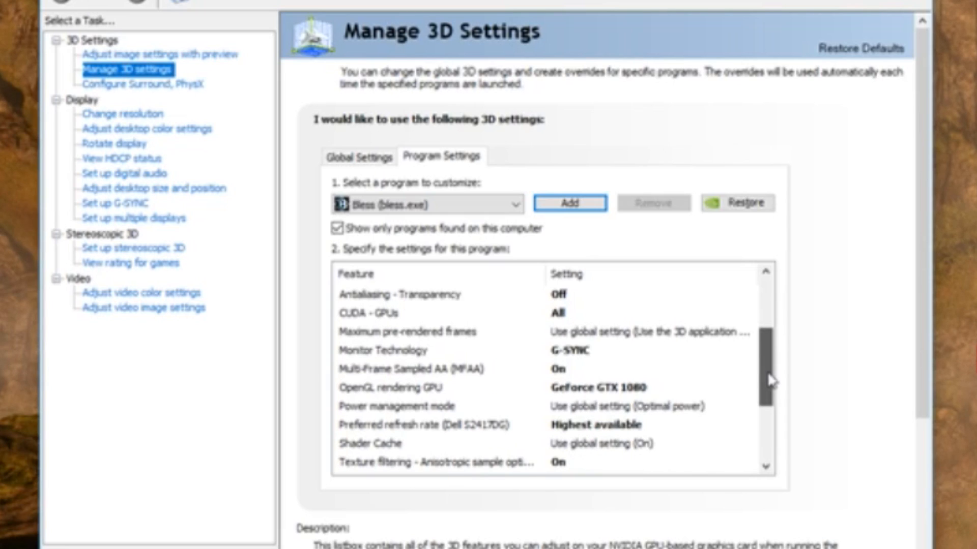
scroll("down", 3)
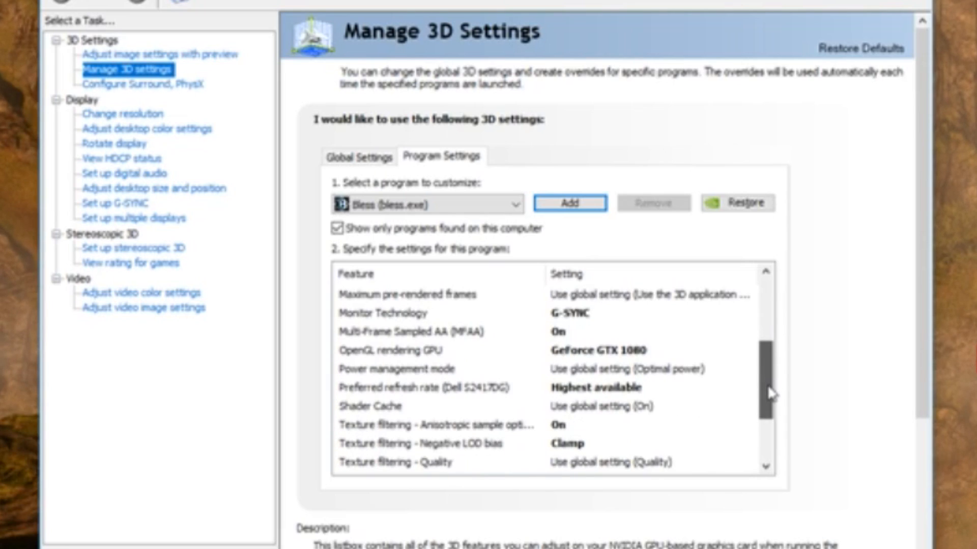
scroll("down", 3)
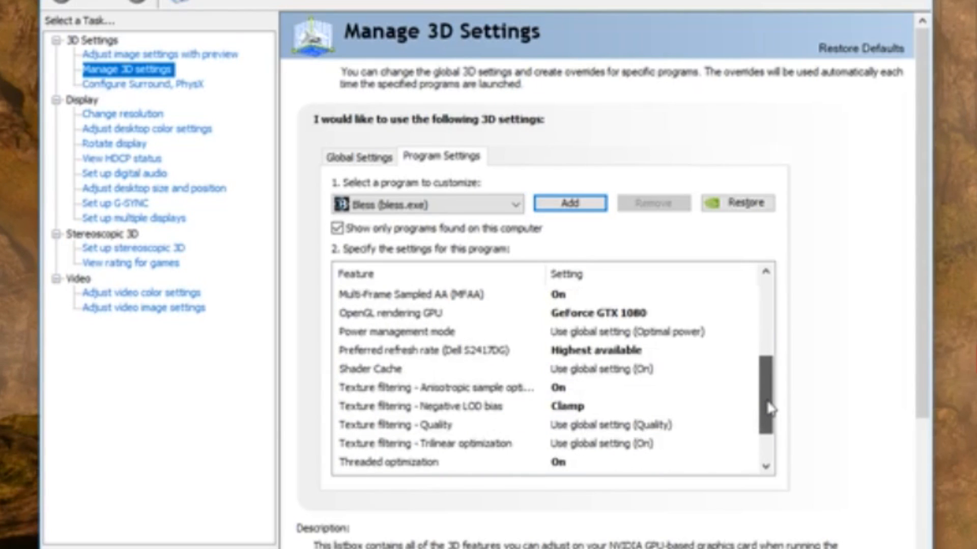
scroll("down", 3)
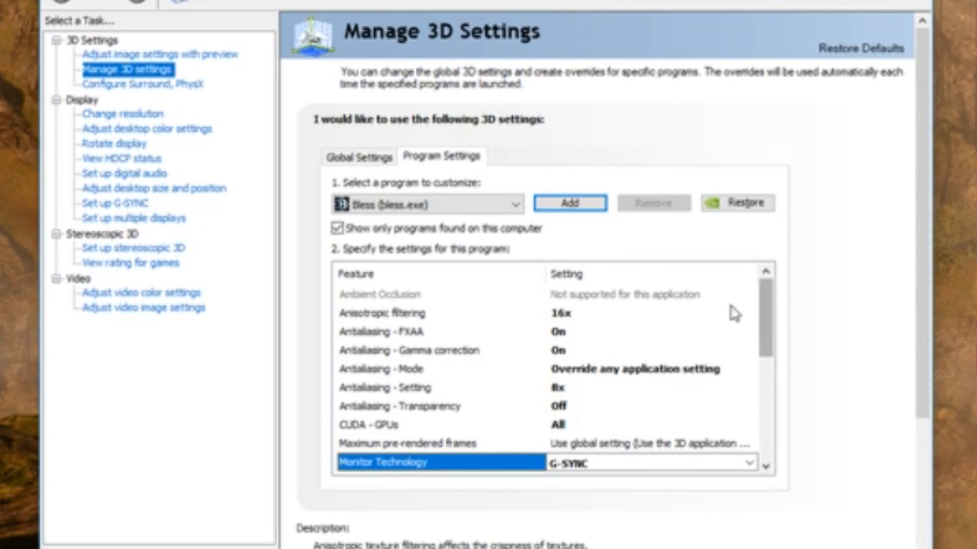
- Check the OpenGL rendering GPU setting and the remaining bless.exe features
scroll("down", 3)
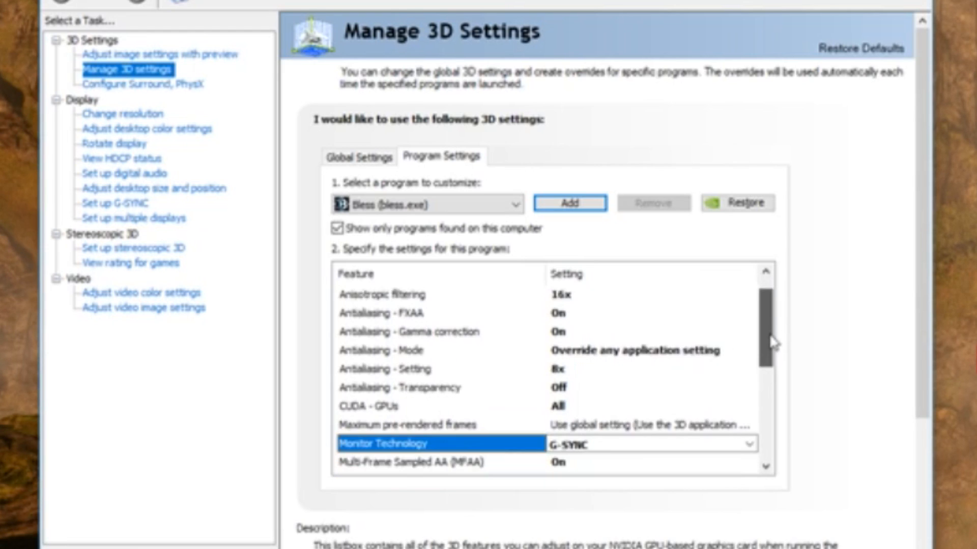
scroll("down", 3)
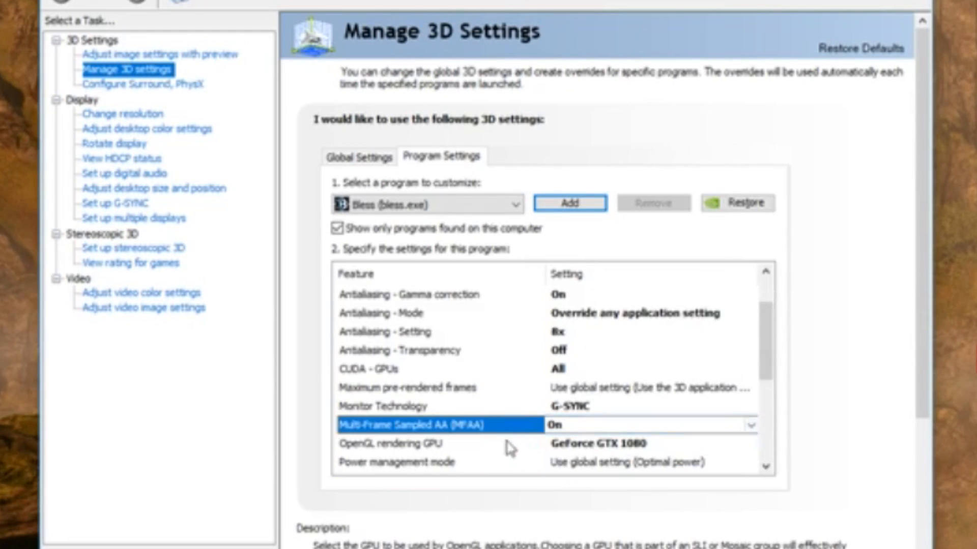
left_click(405, 458)
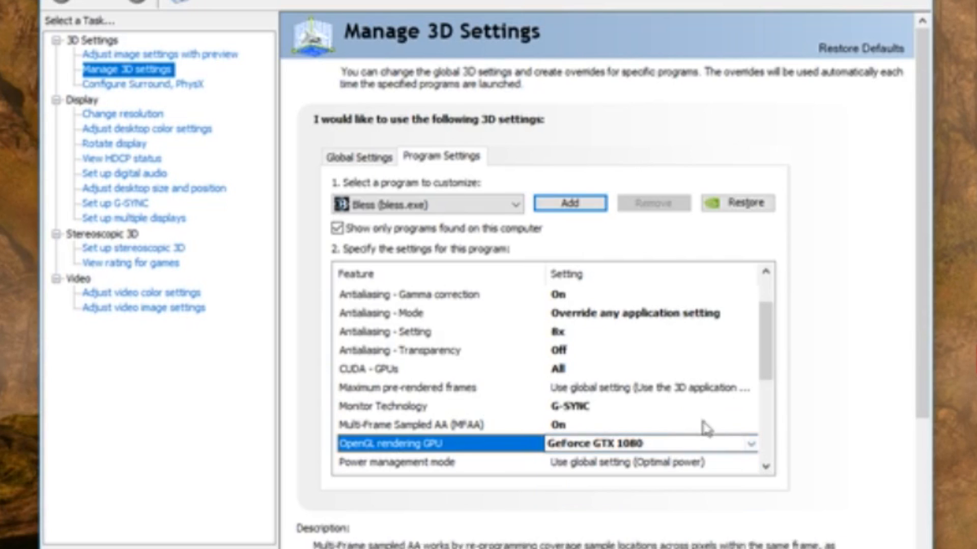
scroll("down", 3)
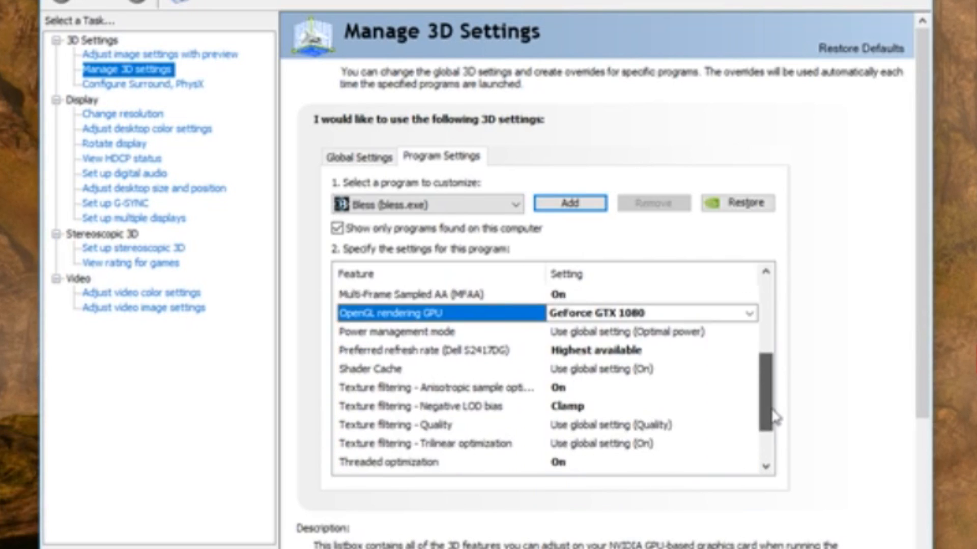
scroll("down", 3)
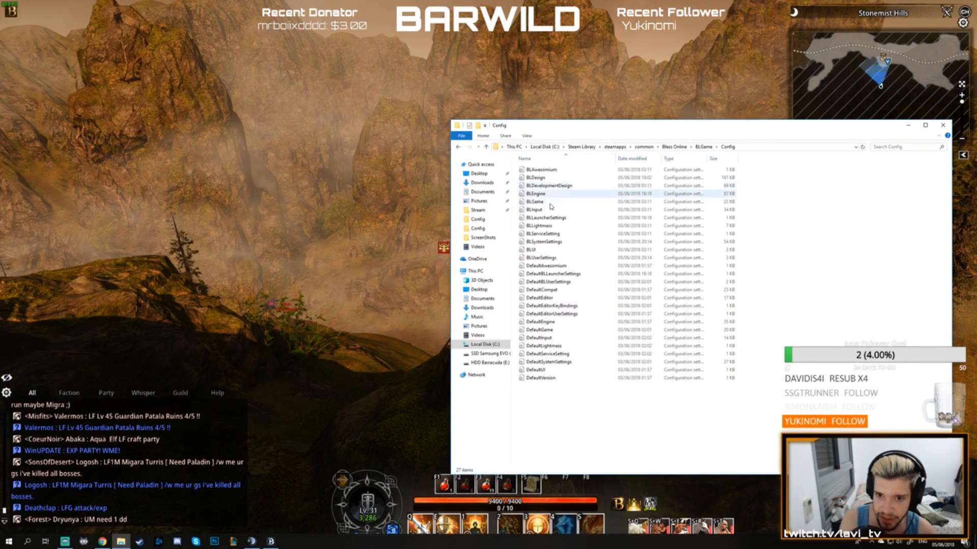
- Open BLEngine in Notepad, then Engine > Config > BaseSystemSettings, and switch to the Reddit guides
double_click(535, 193)
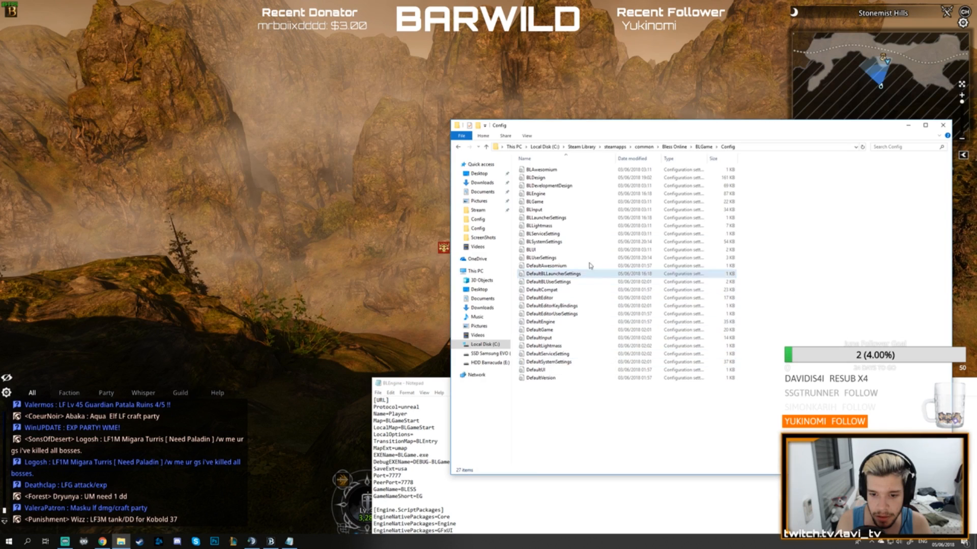
left_click(673, 147)
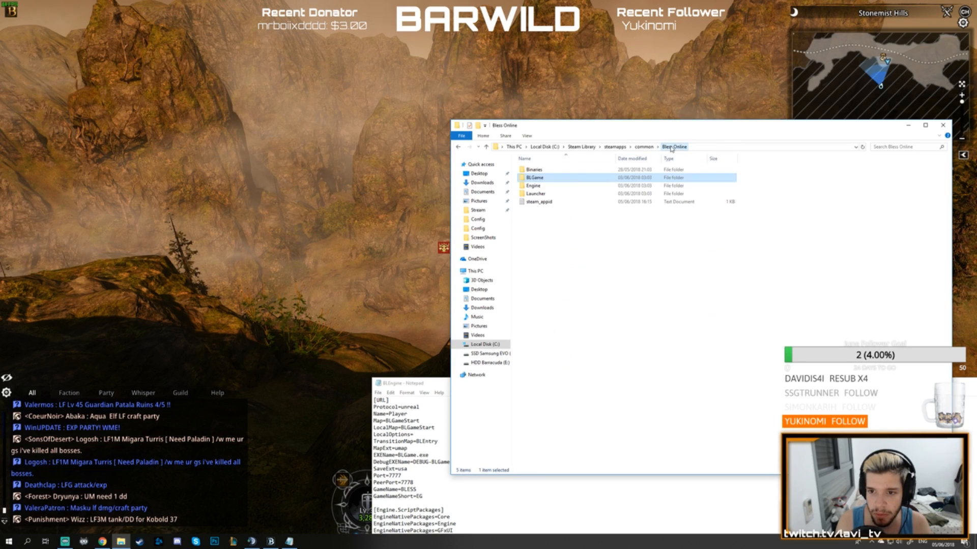
double_click(535, 185)
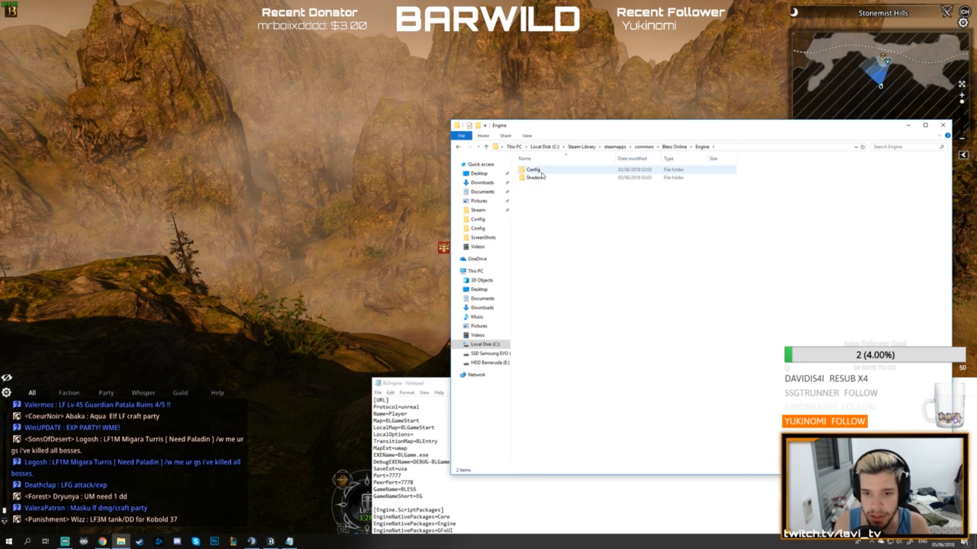
double_click(532, 169)
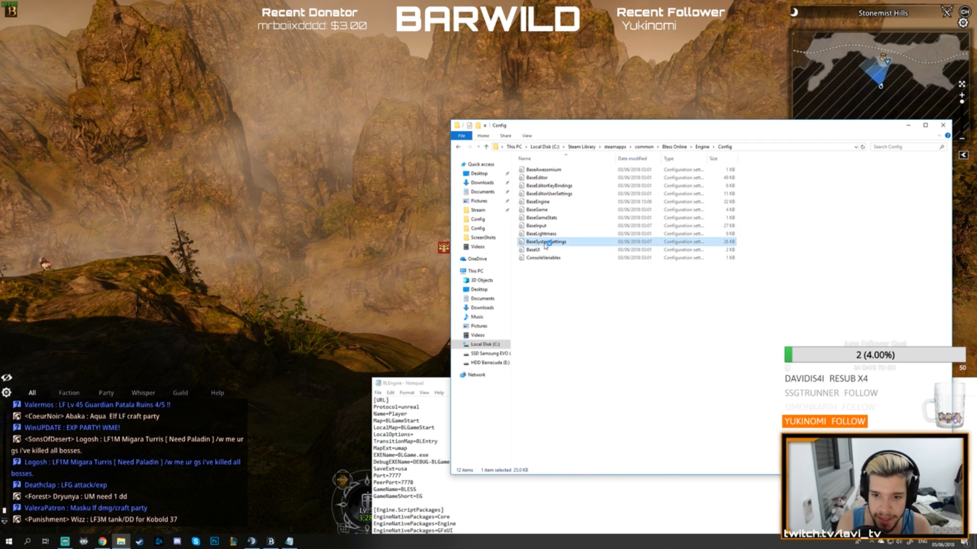
double_click(544, 242)
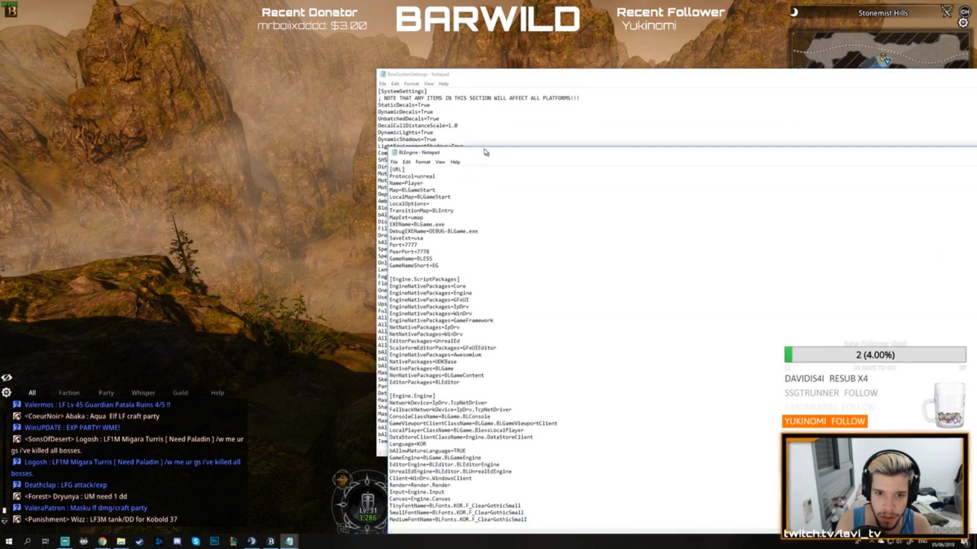
key("alt+tab")
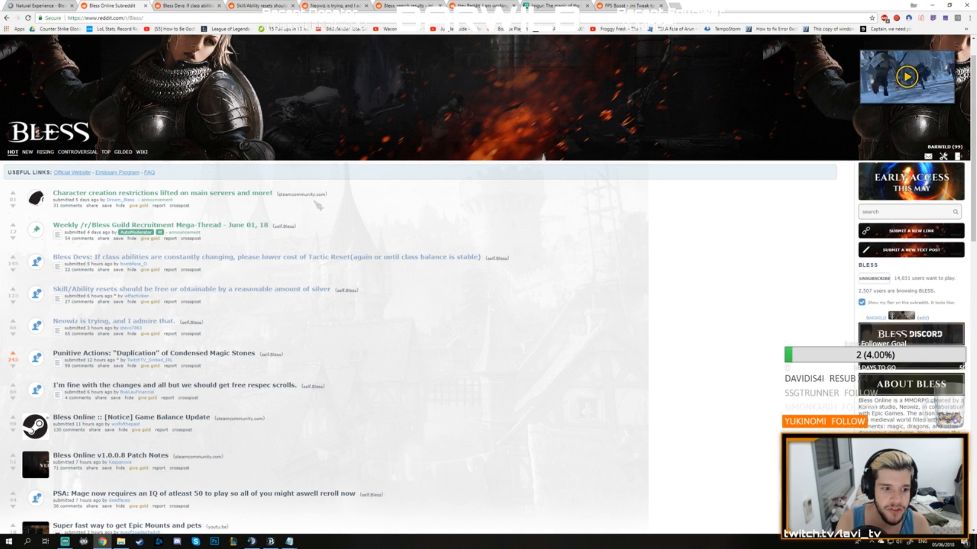
mouse_move(356, 51)
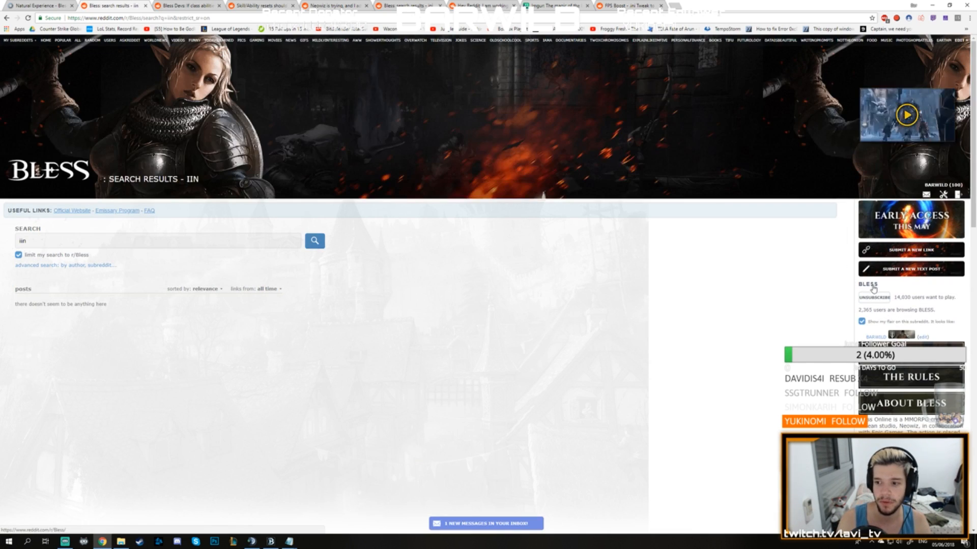
- Search r/Bless for 'ini' posts and scan the resulting INI tweak guides and config threads
left_click(153, 242)
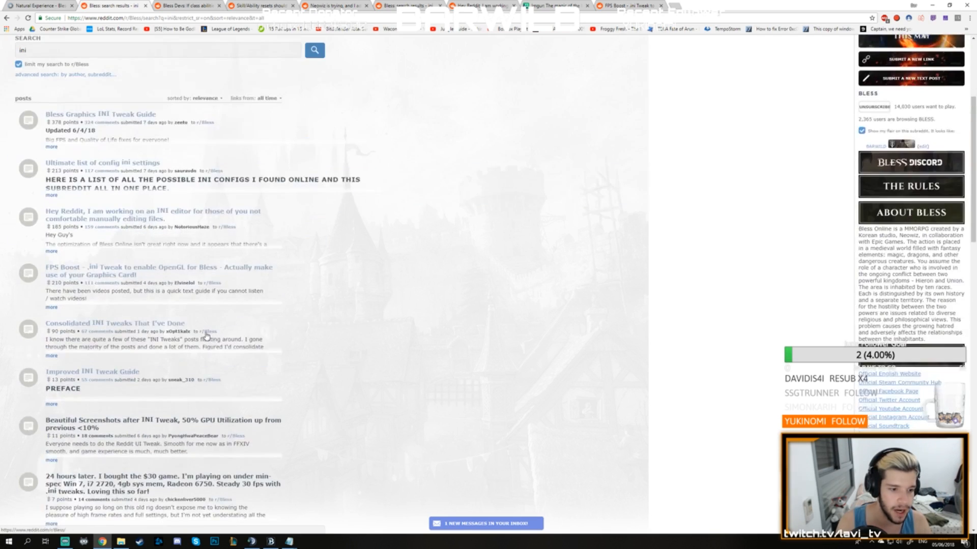
scroll("down", 3)
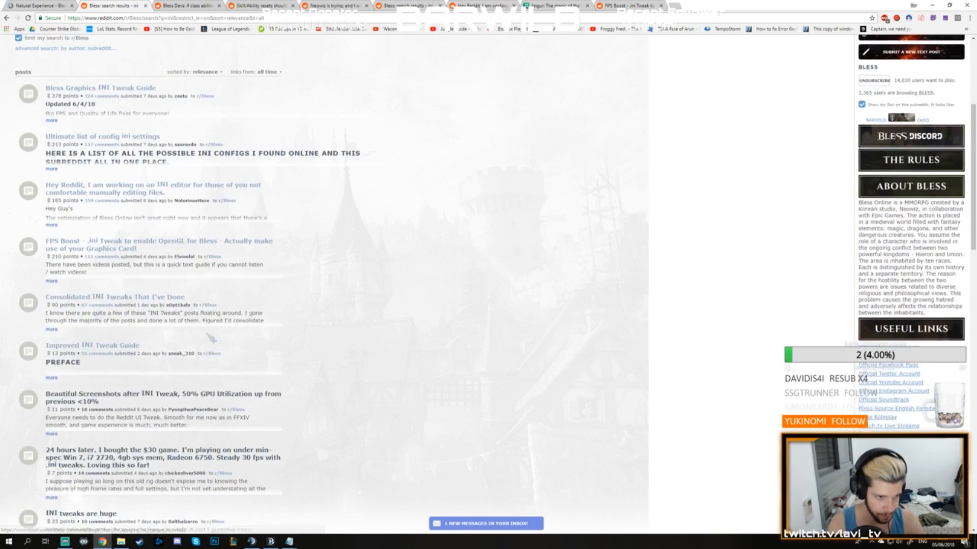
scroll("up", 3)
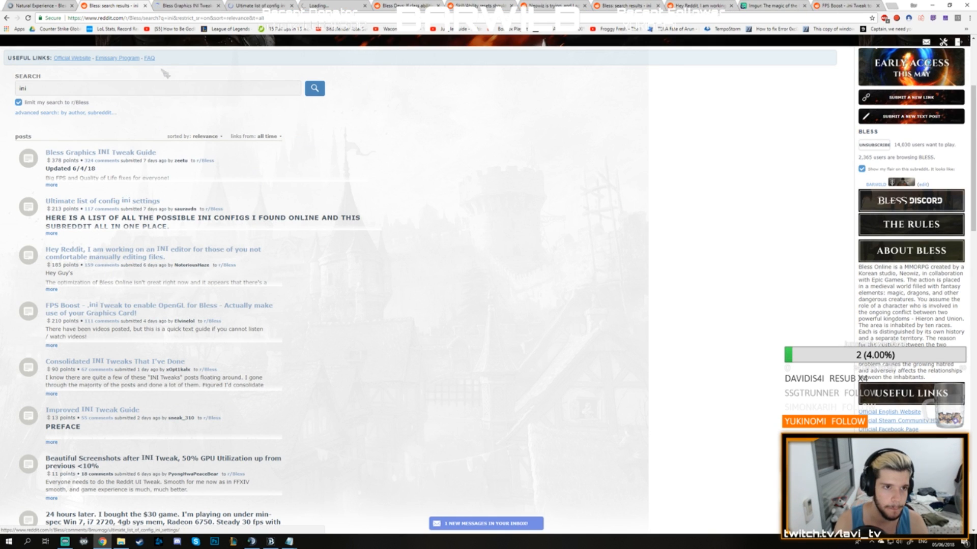
- Read through the guide's BASEENGINE.INI and BASESYSTEMSETTINGS.INI tweak sections
left_click(83, 153)
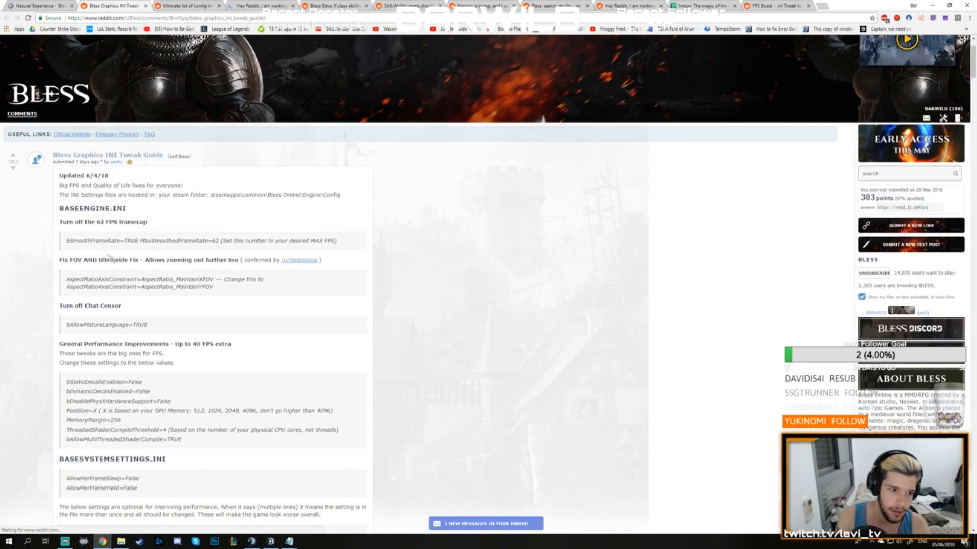
scroll("down", 3)
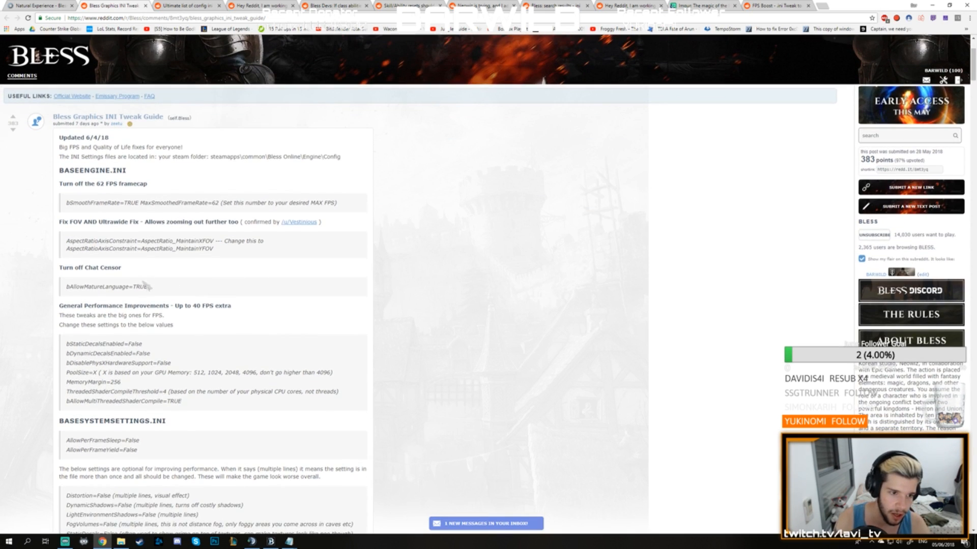
scroll("down", 3)
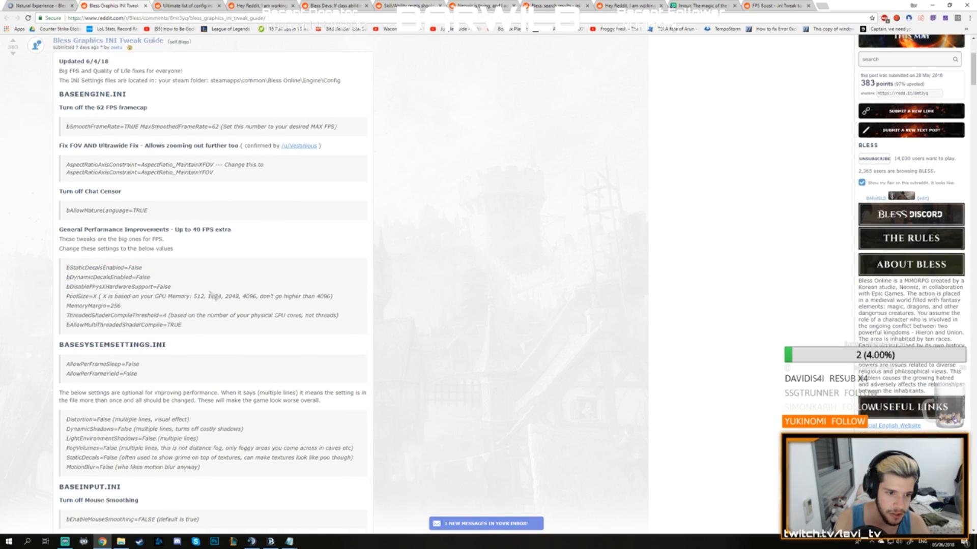
scroll("down", 3)
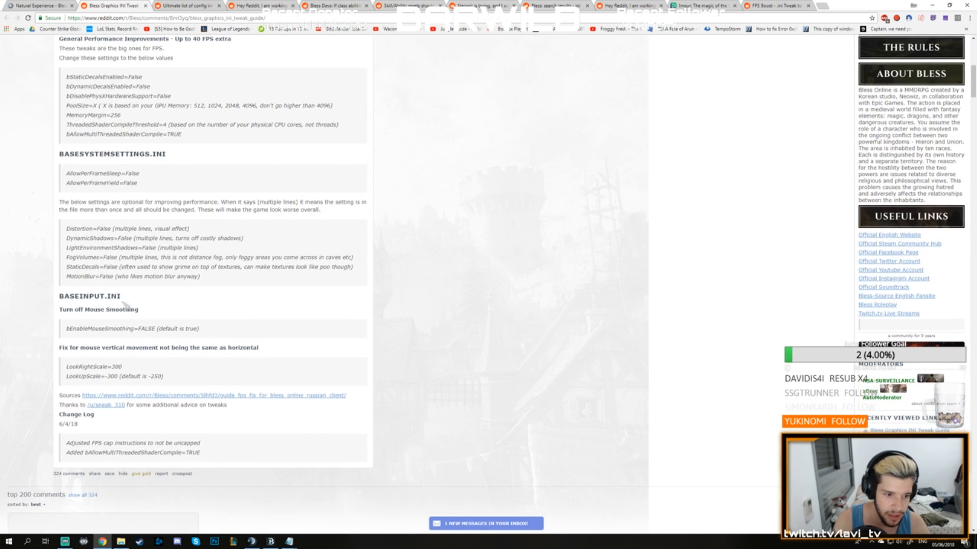
scroll("up", 3)
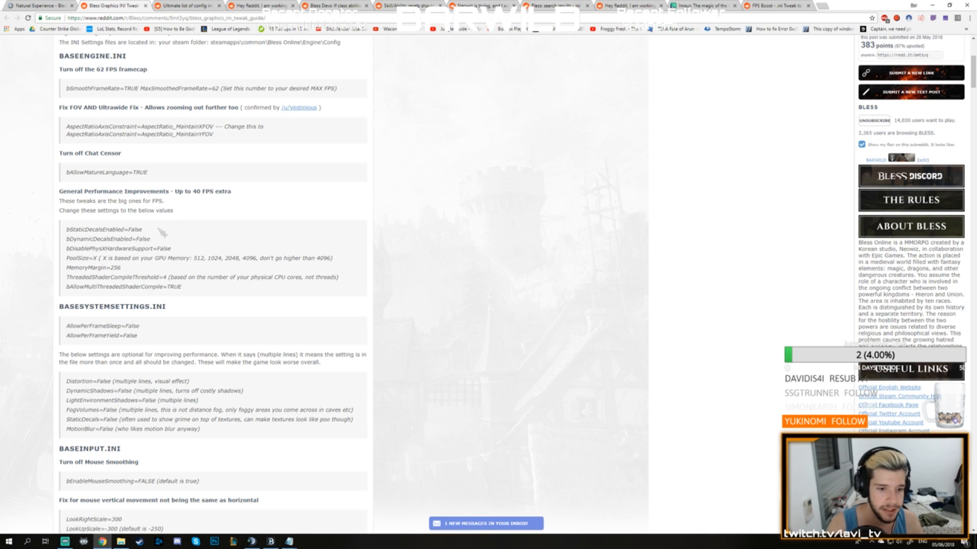
- Mark the ThreadedShaderCompileThreshold value in the BaseEngine tweaks for copying
double_click(257, 259)
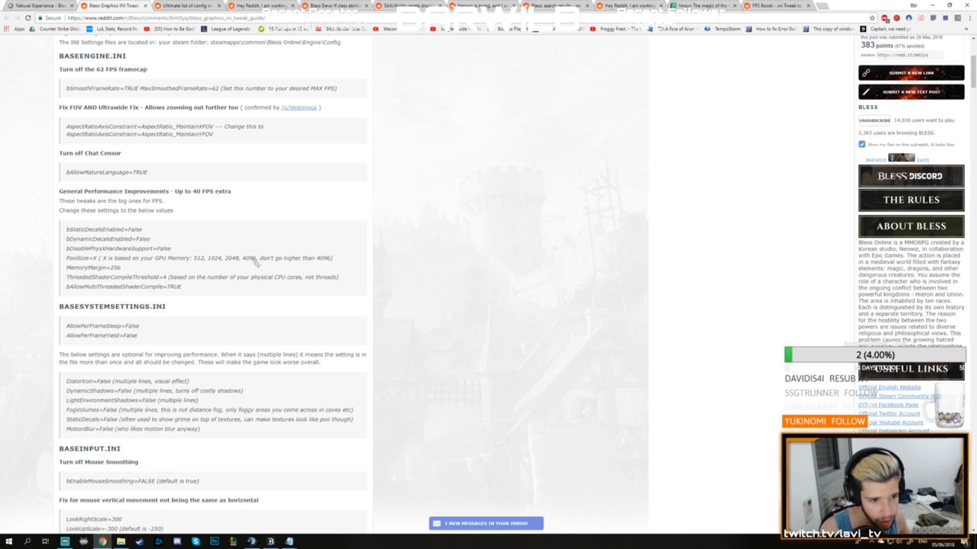
double_click(103, 268)
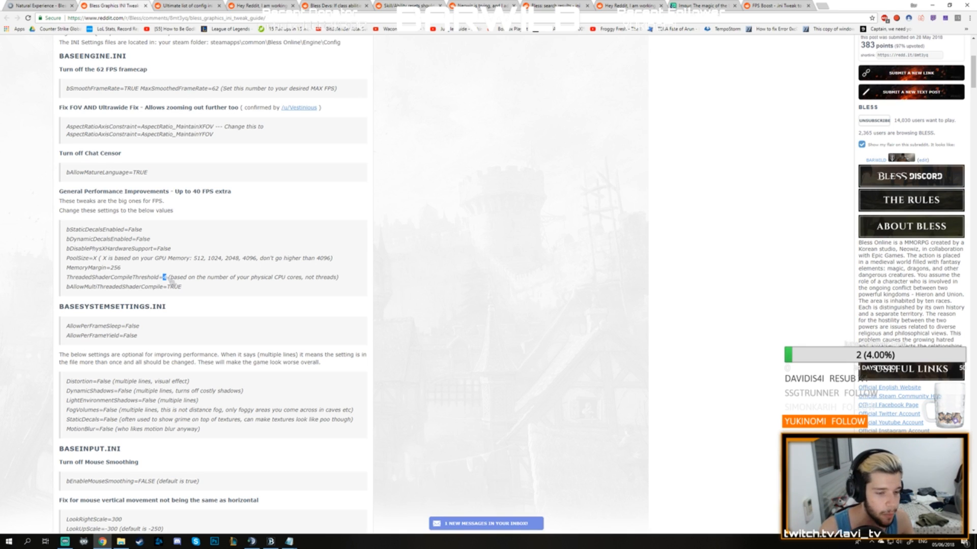
scroll("down", 3)
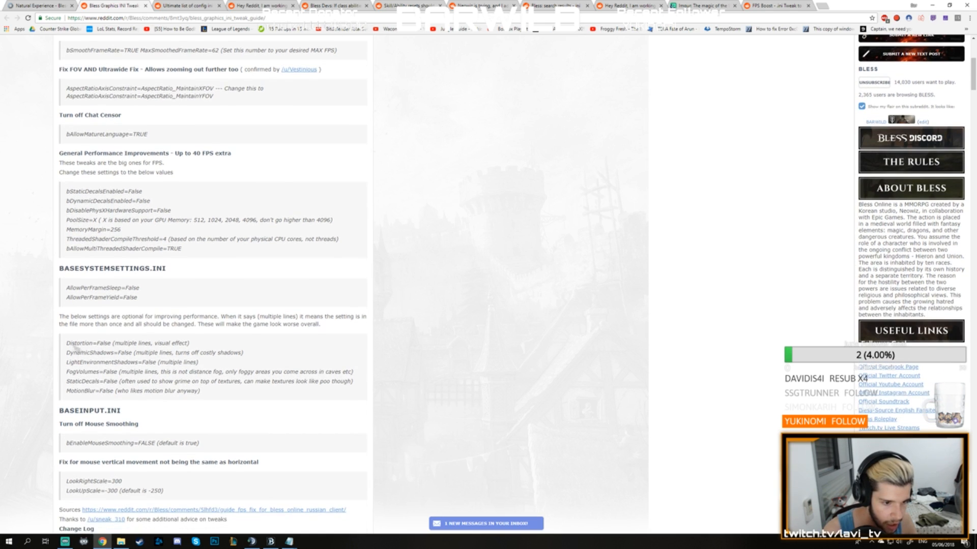
- Select the optional Distortion through MotionBlur lines under BASESYSTEMSETTINGS.INI and read further down
left_click_drag(65, 343, 201, 391)
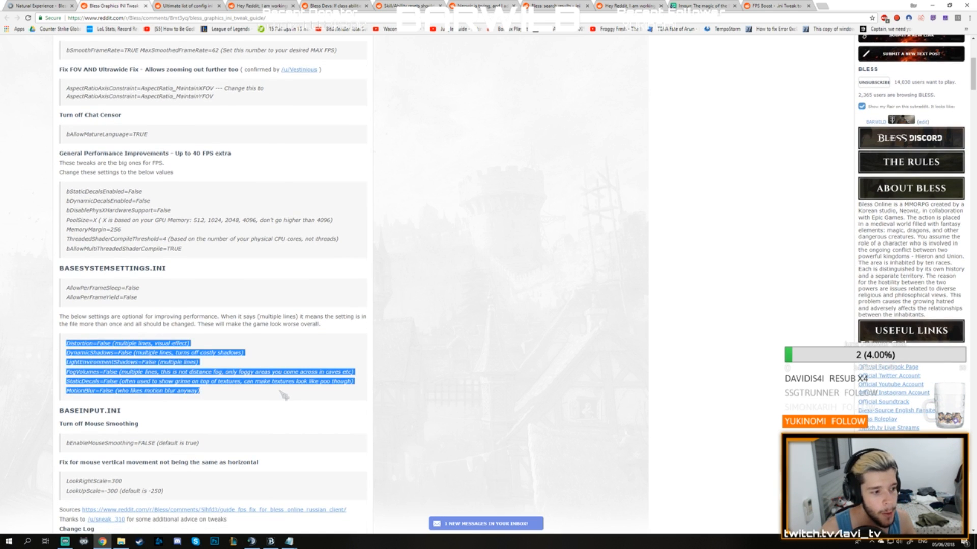
scroll("down", 3)
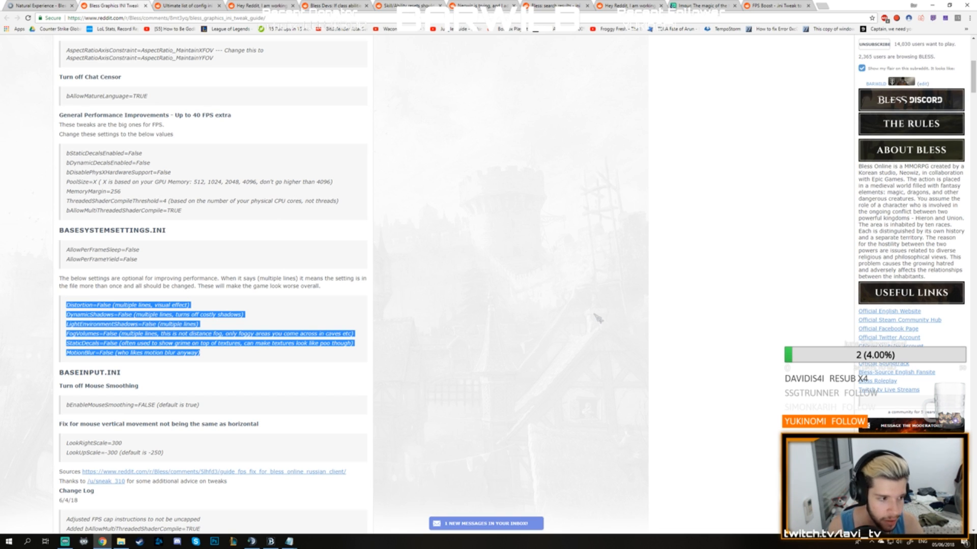
scroll("down", 3)
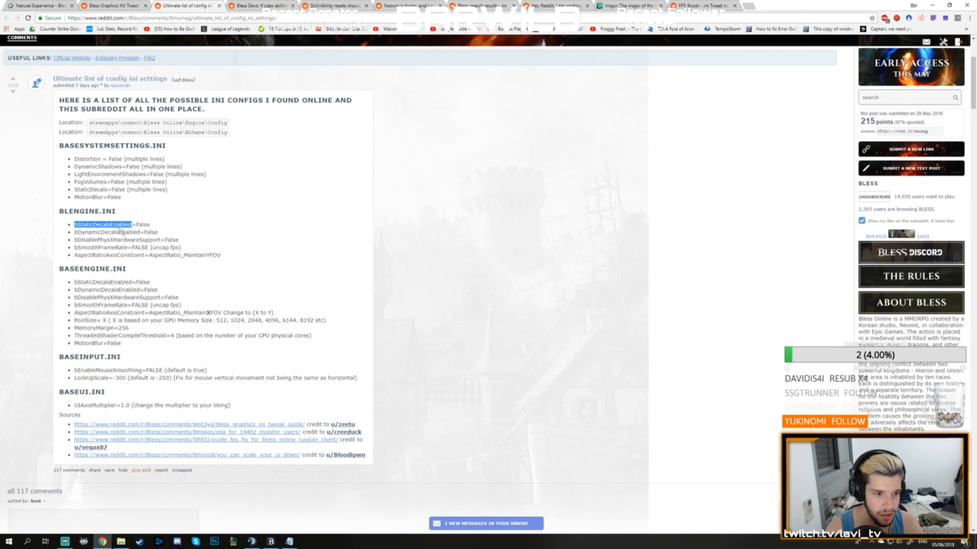
- Leave the Reddit config list and return to Bless Online with the ReShade menu showing
key("alt+tab")
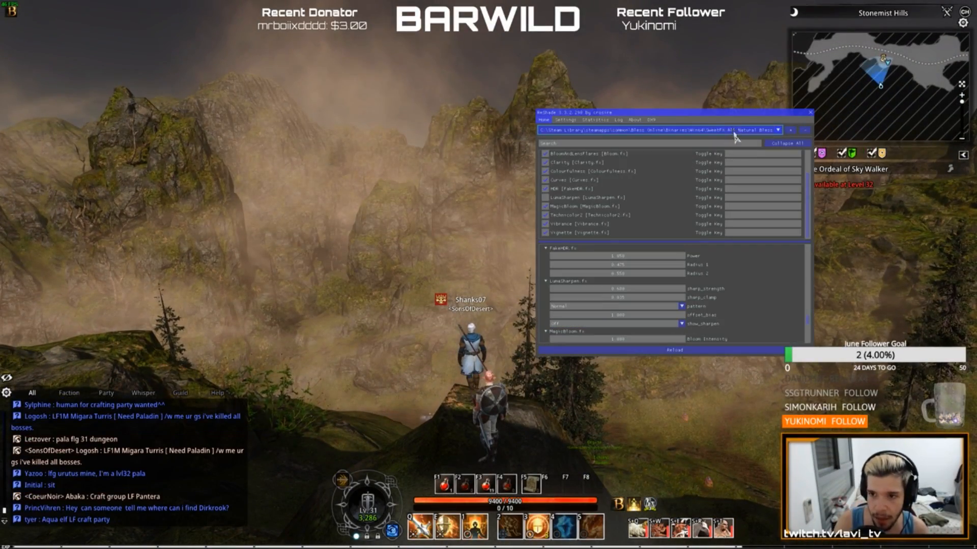
- Choose a different saved ReShade preset from the list and apply it to the game
left_click(781, 131)
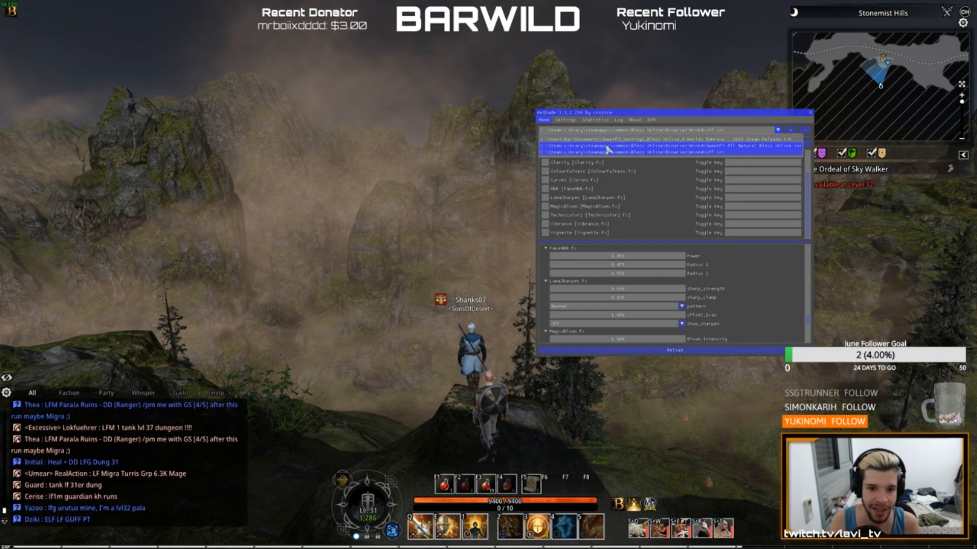
left_click(808, 111)
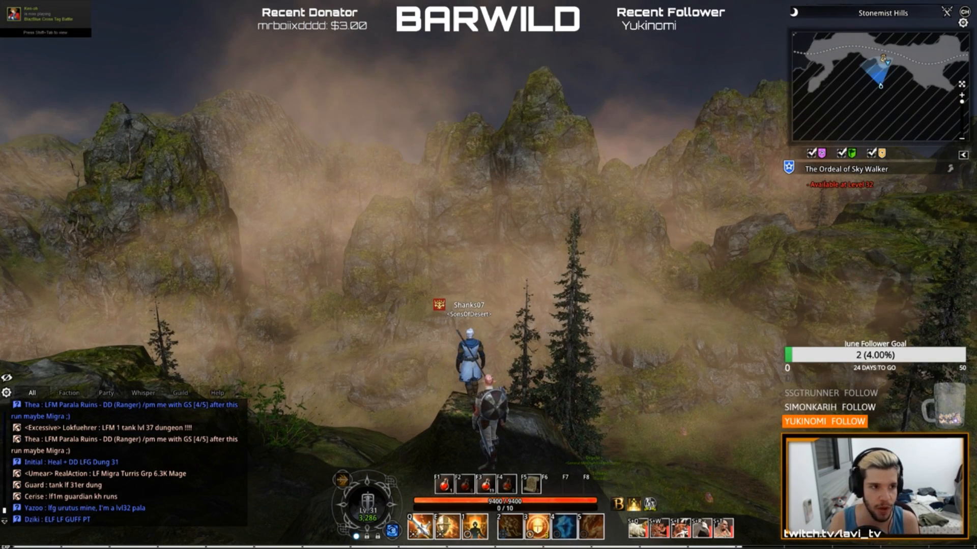